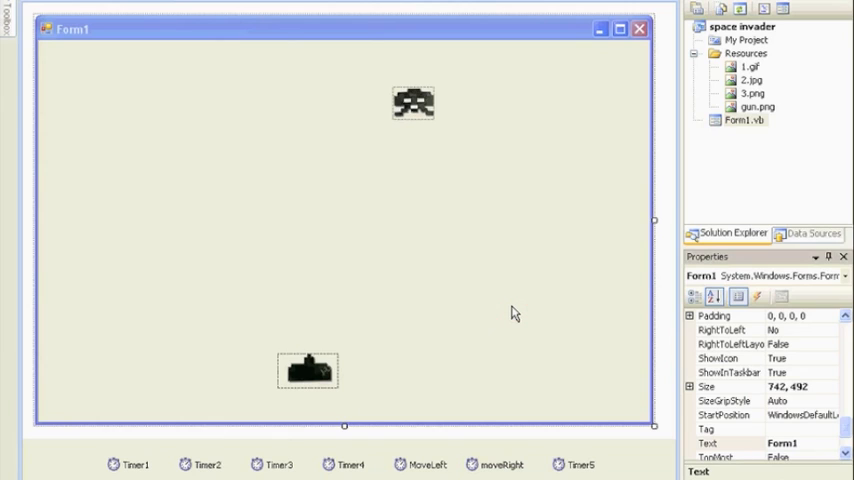
{"action": "mouse_move", "coordinate": [385, 203]}
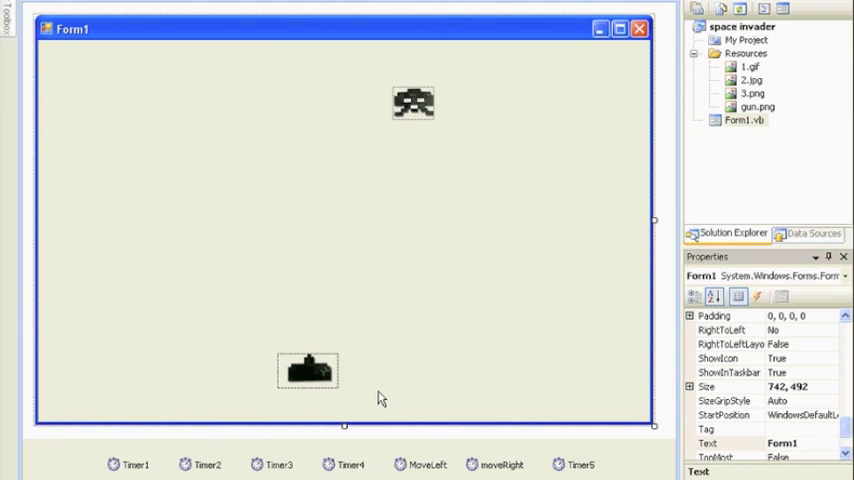
{"action": "mouse_move", "coordinate": [397, 183]}
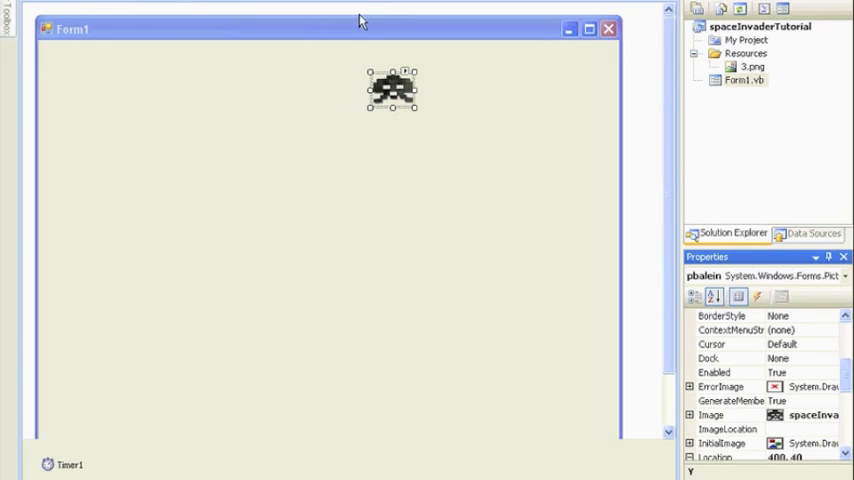
{"action": "mouse_move", "coordinate": [62, 338]}
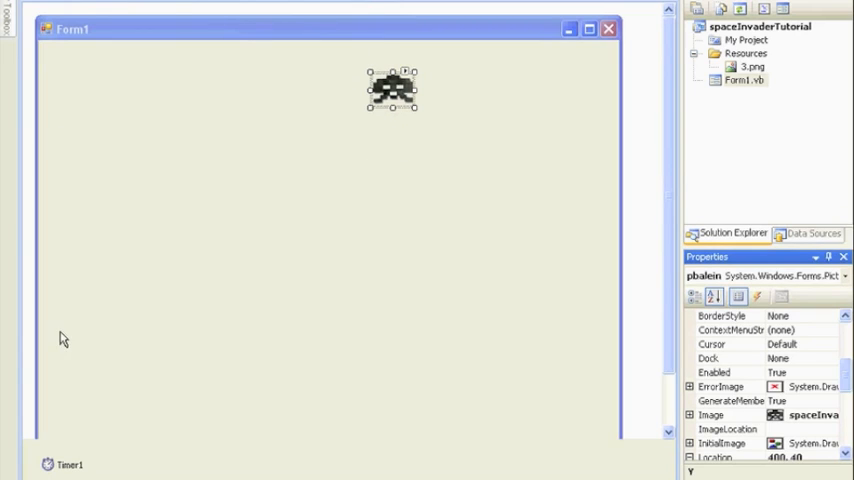
{"action": "mouse_move", "coordinate": [331, 134]}
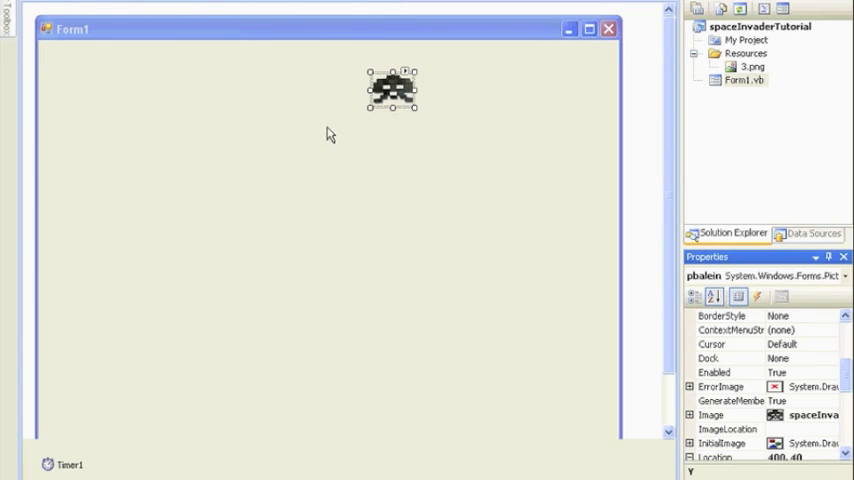
{"action": "mouse_move", "coordinate": [359, 90]}
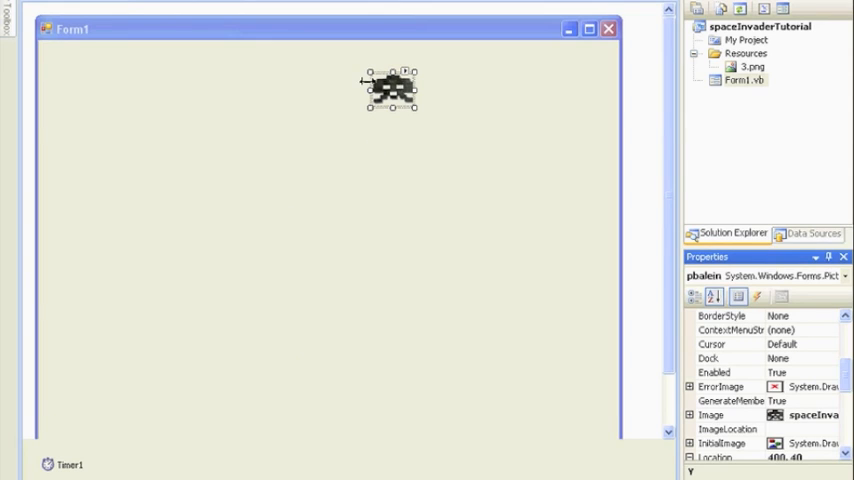
{"action": "mouse_move", "coordinate": [347, 245]}
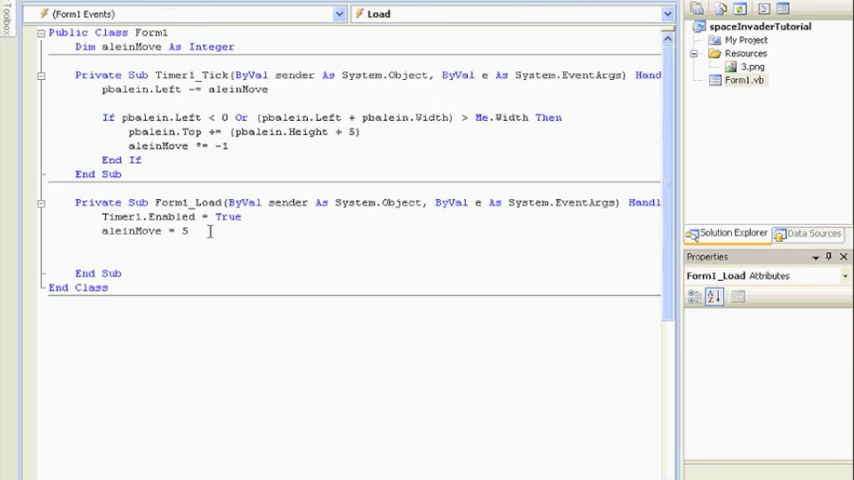
Step: Create the For LC = 0 To 3 loop header in Form1_Load so the editor adds Next
{"action": "type", "text": "for"}
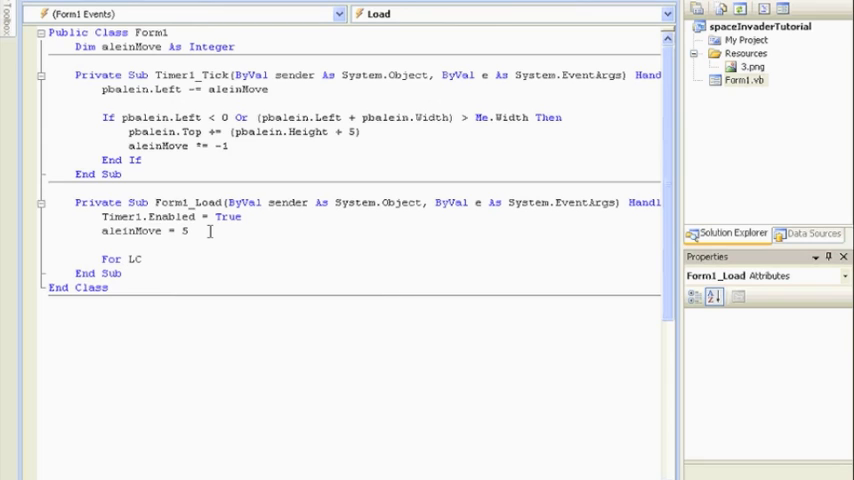
{"action": "type", "text": "=0 t"}
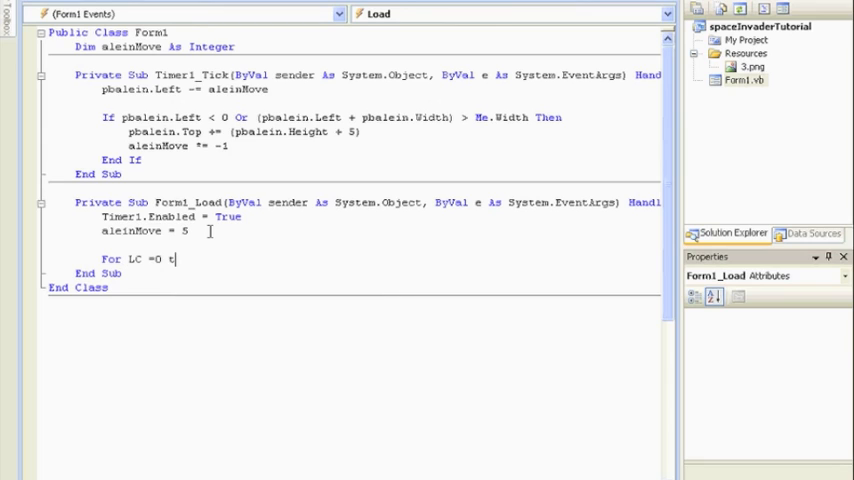
{"action": "type", "text": "o"}
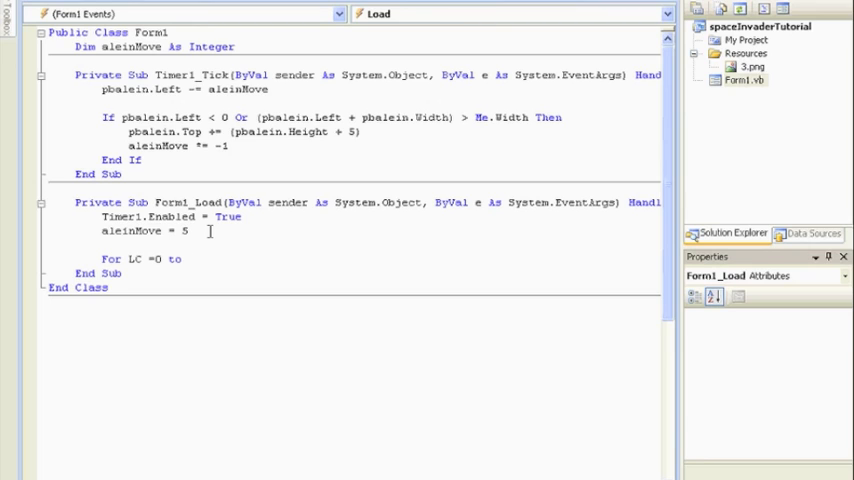
{"action": "type", "text": "3"}
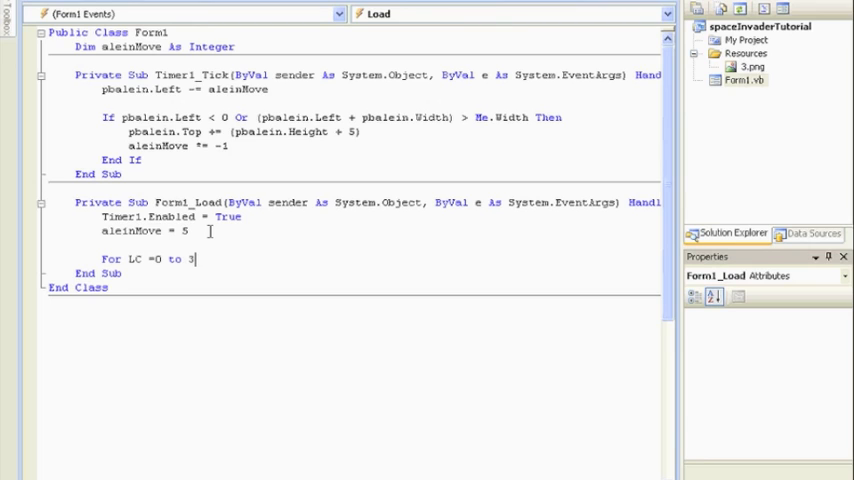
{"action": "key", "text": "enter"}
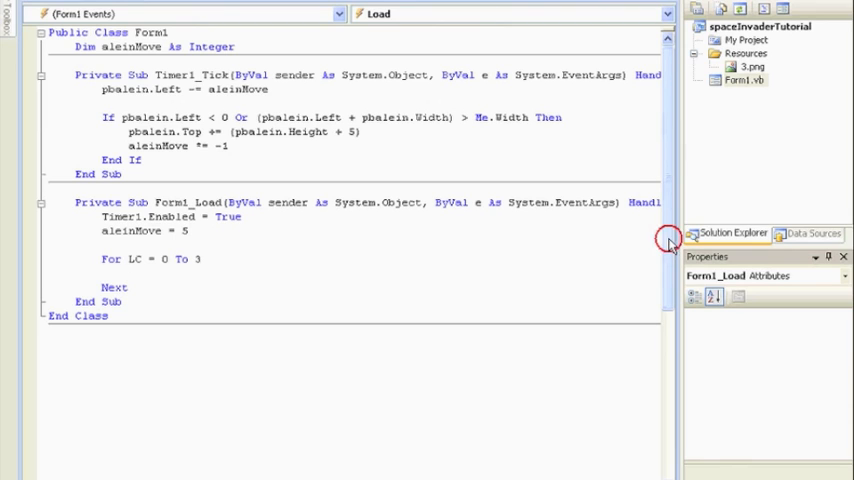
{"action": "left_click", "coordinate": [235, 46]}
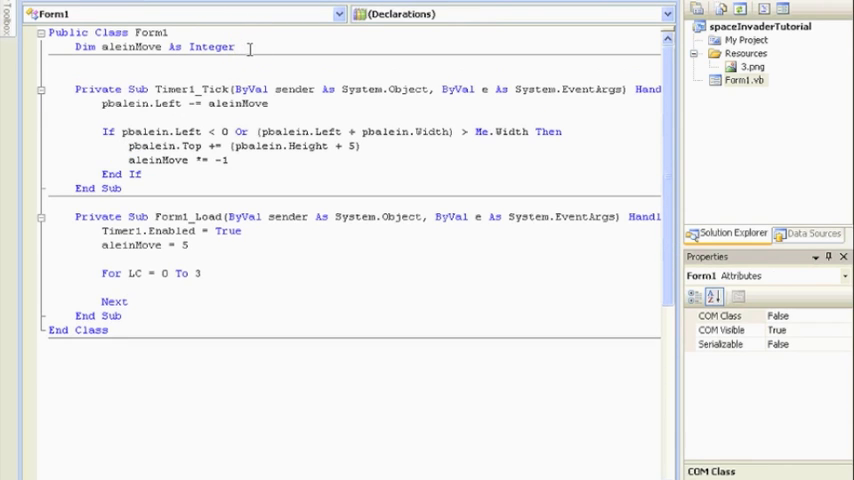
Step: Declare Dim aleins(10) As PictureBox at class level below aleinMove
{"action": "type", "text": "Dim"}
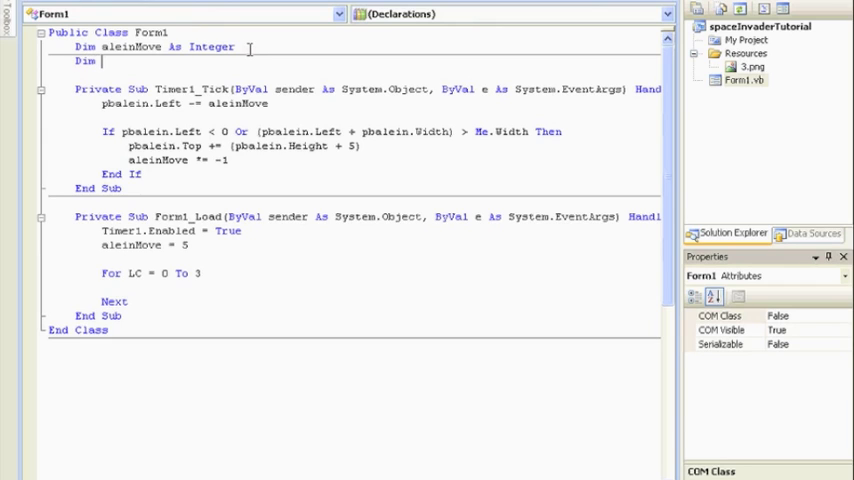
{"action": "type", "text": "ale"}
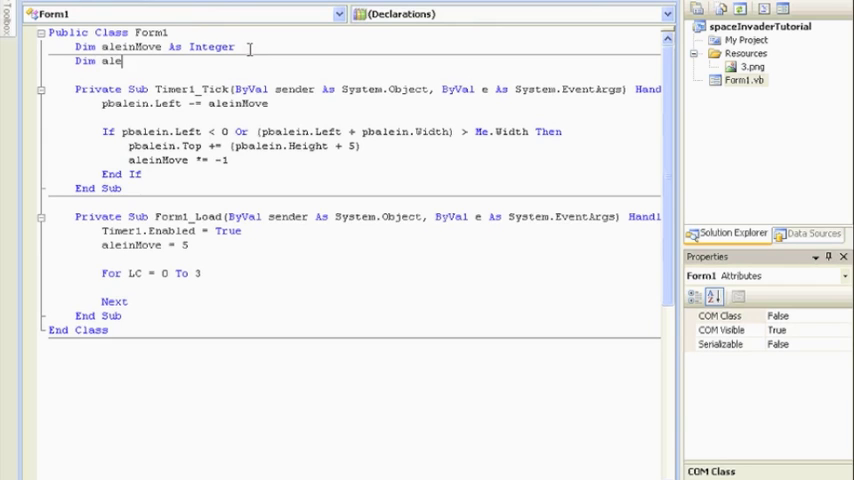
{"action": "type", "text": "ins"}
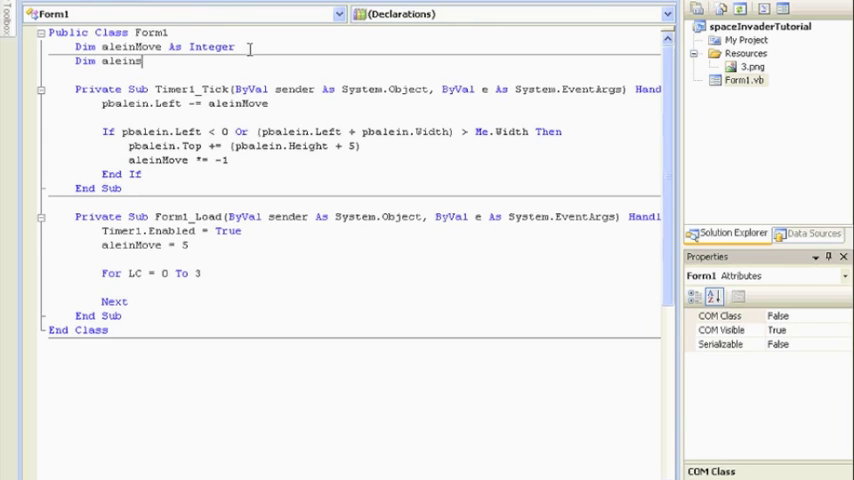
{"action": "type", "text": "("}
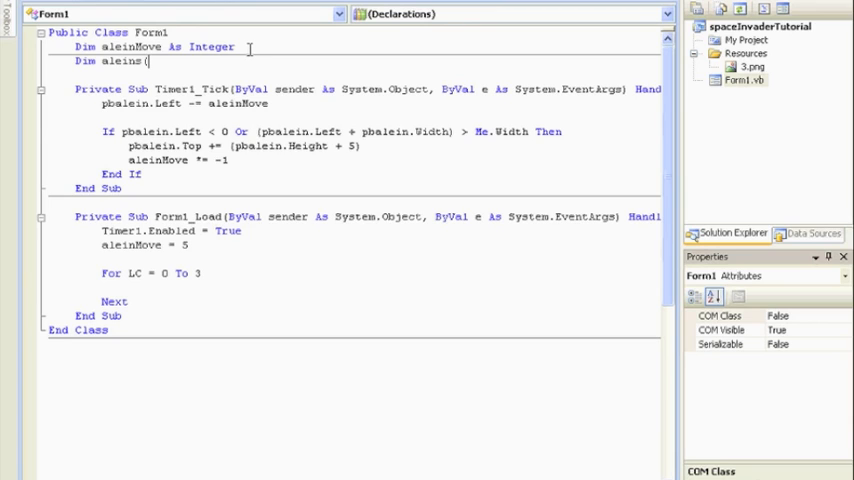
{"action": "type", "text": "10) As"}
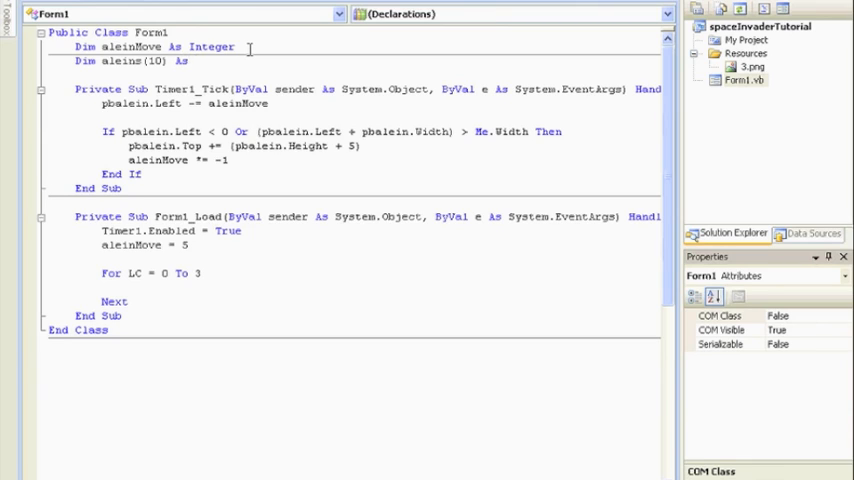
{"action": "type", "text": "pi"}
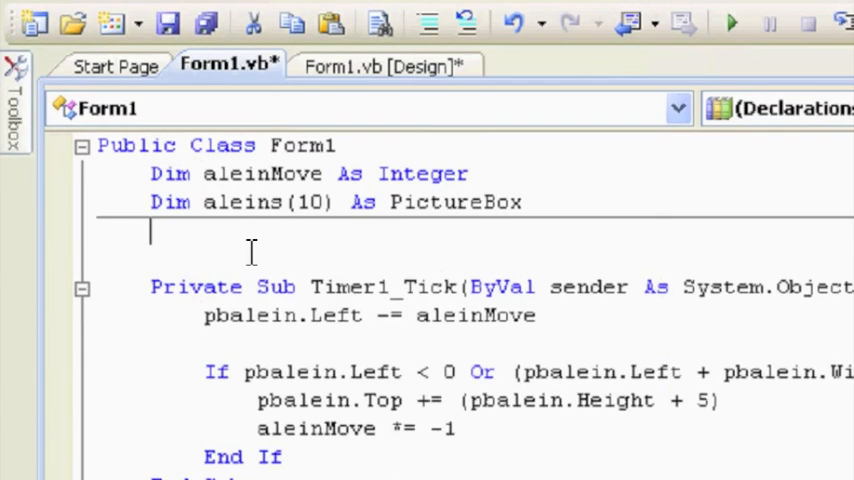
Step: Inside the loop, set aleins(LC).Image to the pbalein picture box's image
{"action": "scroll", "scroll_direction": "down", "scroll_amount": 3}
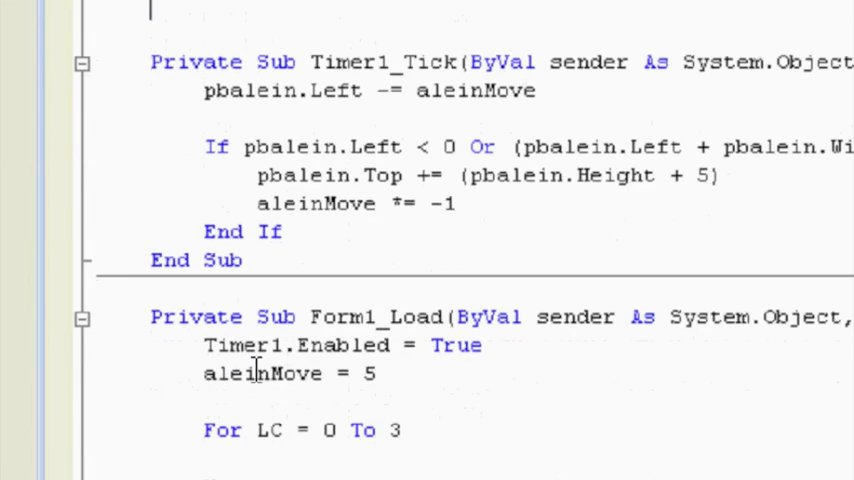
{"action": "scroll", "scroll_direction": "down", "scroll_amount": 3}
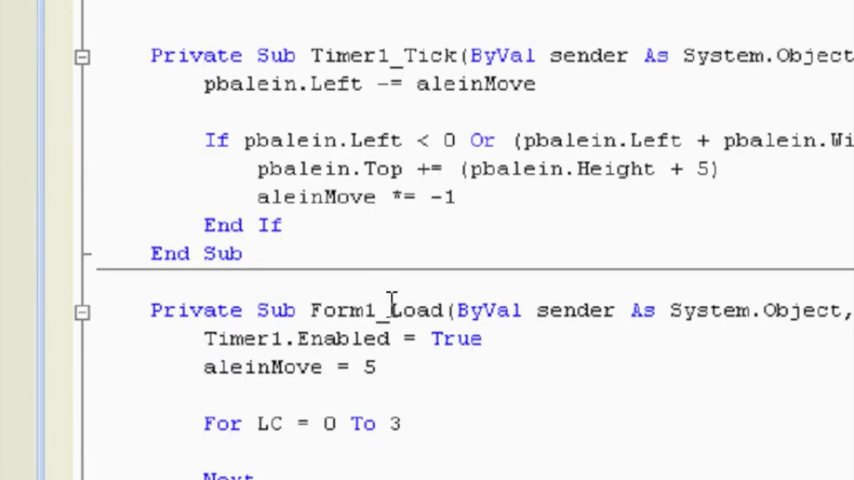
{"action": "scroll", "scroll_direction": "down", "scroll_amount": 3}
{"action": "type", "text": "aleins(LC) = New PictureBox"}
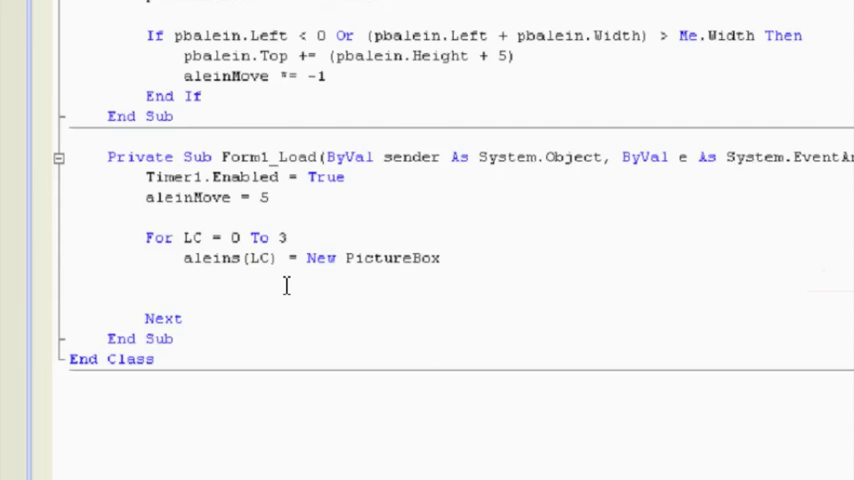
{"action": "scroll", "scroll_direction": "down", "scroll_amount": 3}
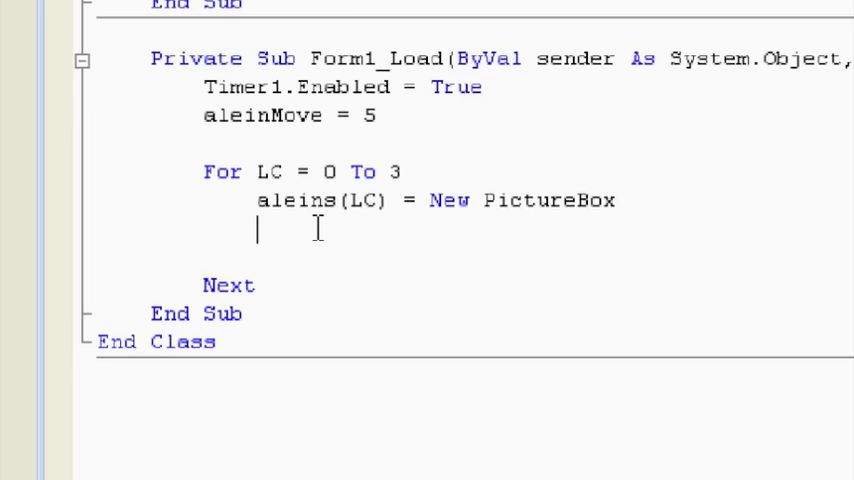
{"action": "type", "text": "alein"}
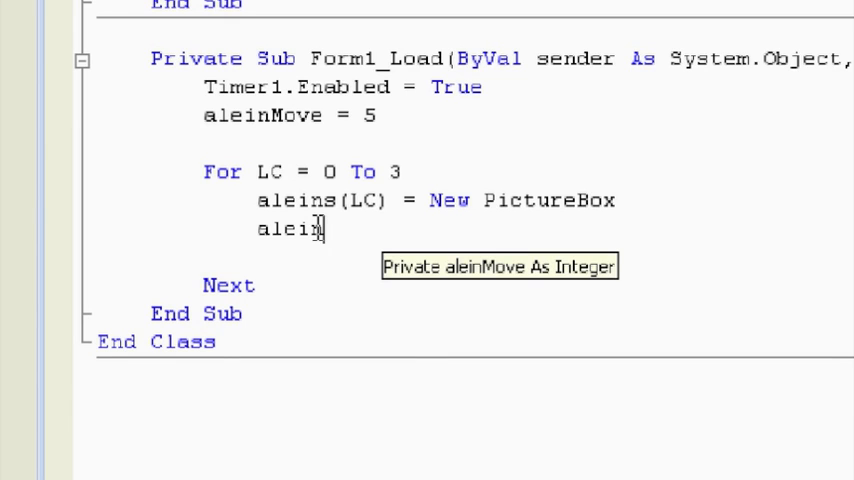
{"action": "type", "text": "s(L"}
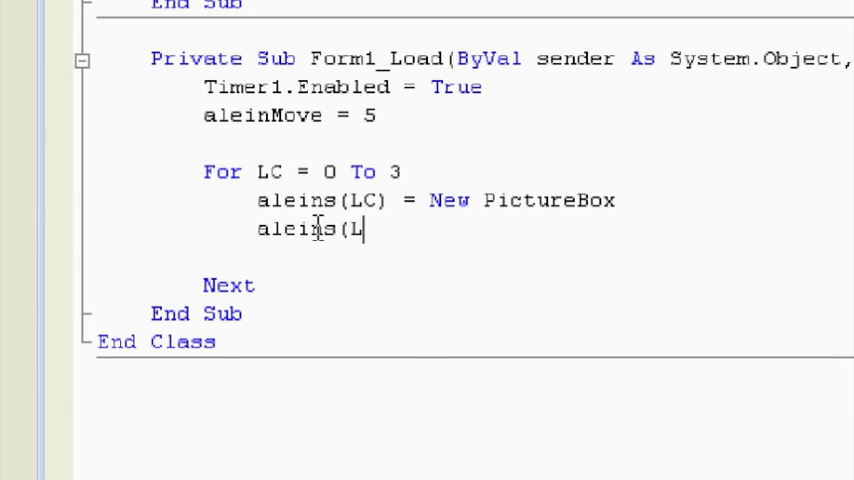
{"action": "type", "text": "C)."}
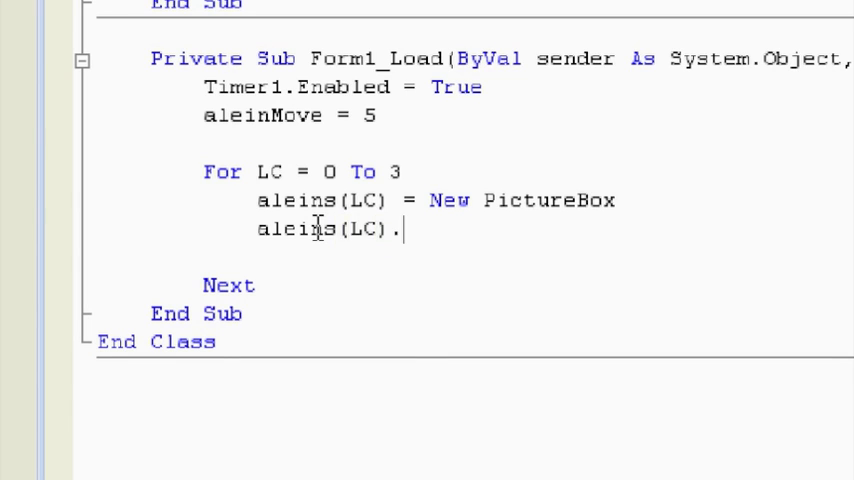
{"action": "type", "text": "Image"}
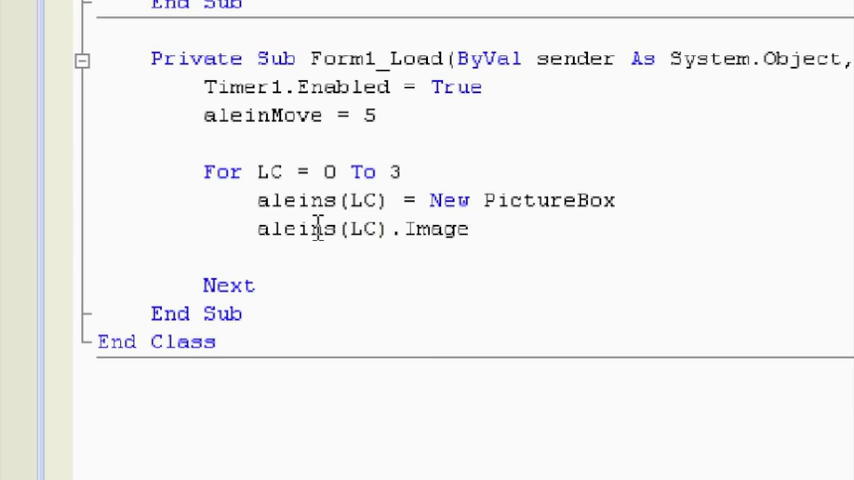
{"action": "type", "text": "="}
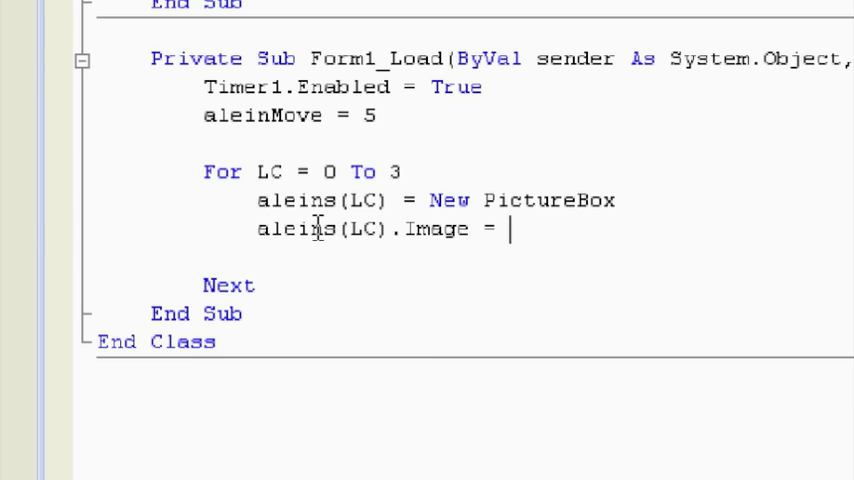
{"action": "type", "text": "pbalein.Image"}
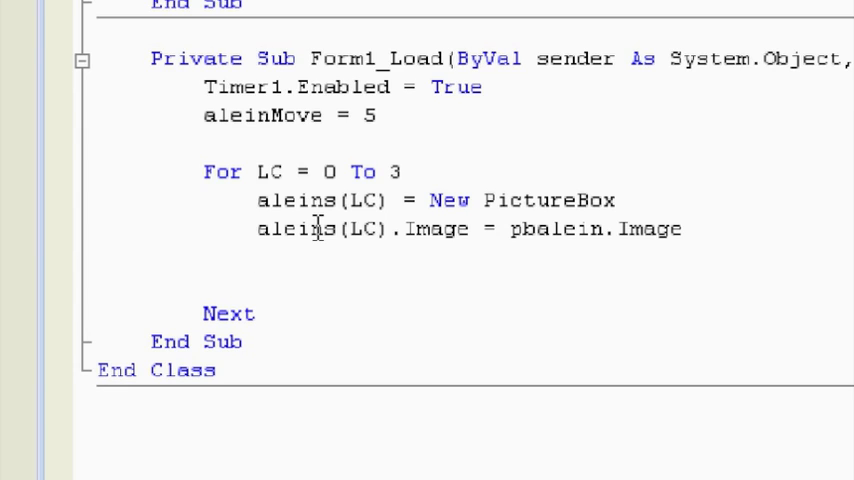
Step: Begin a new line reading aleins(LC).Location = below the Image assignment
{"action": "type", "text": "alien"}
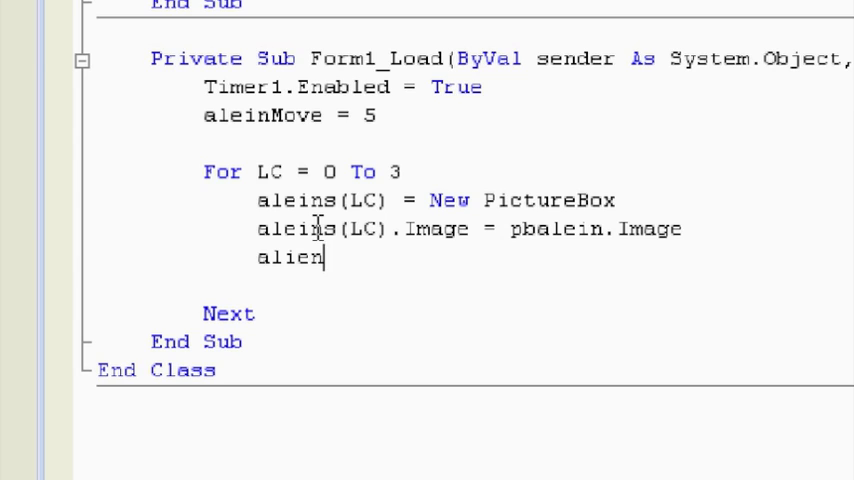
{"action": "type", "text": "s"}
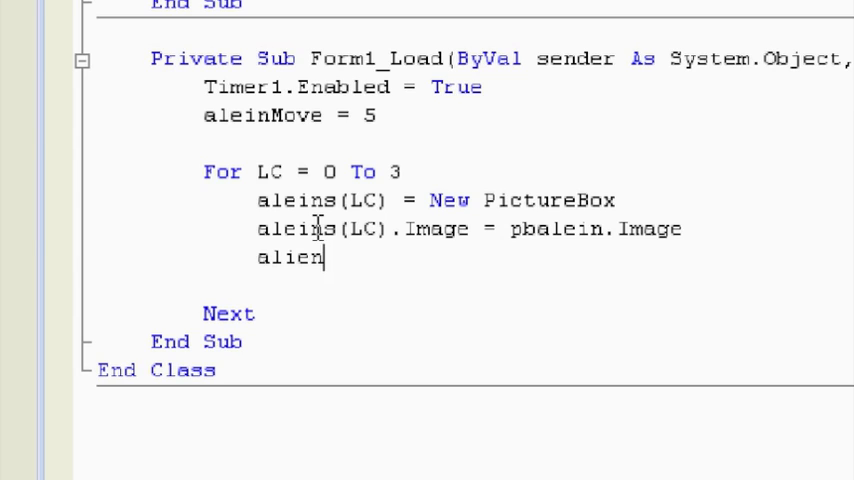
{"action": "key", "text": "Backspace"}
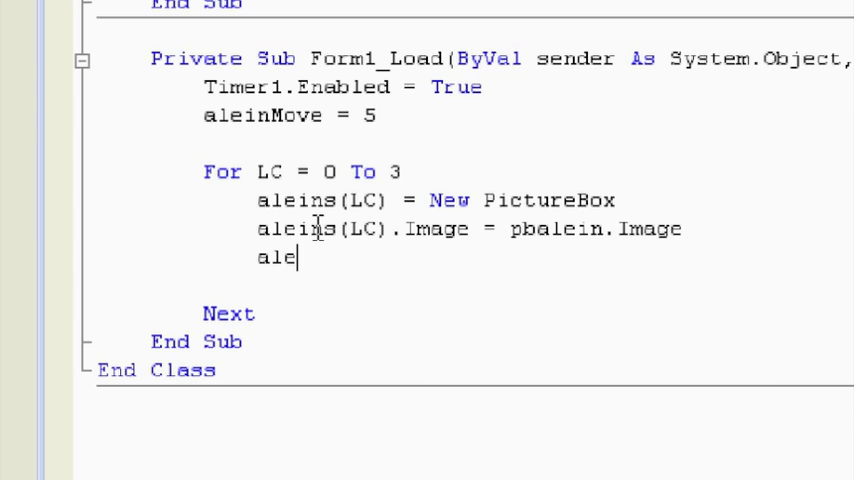
{"action": "type", "text": "ins("}
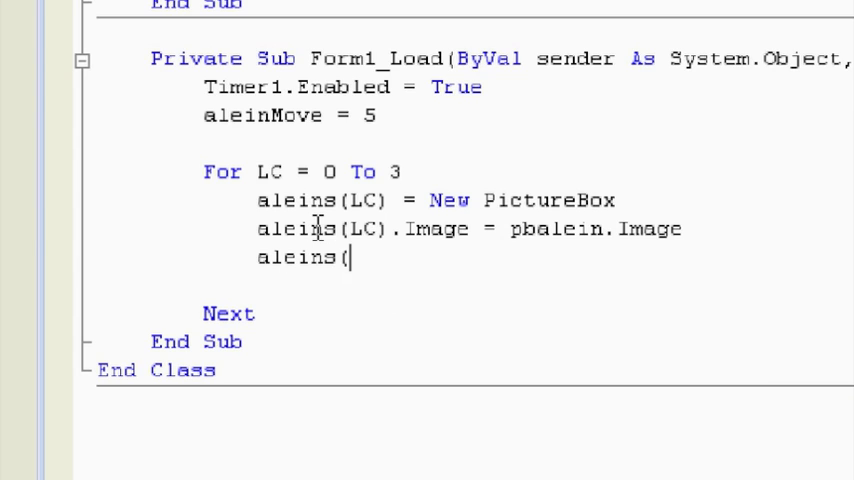
{"action": "type", "text": "LC)"}
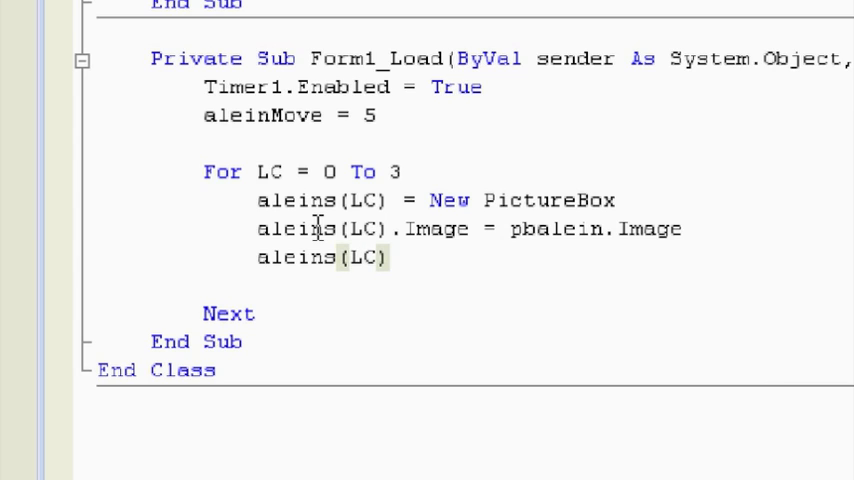
{"action": "type", "text": ".l"}
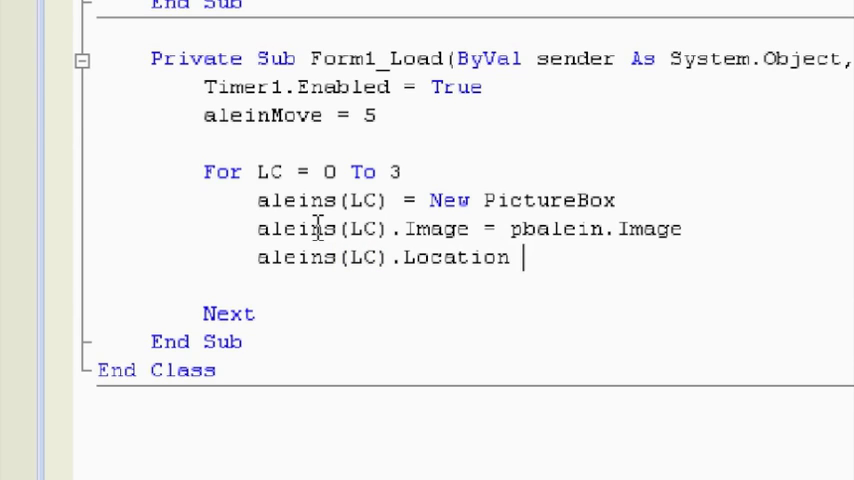
{"action": "type", "text": "="}
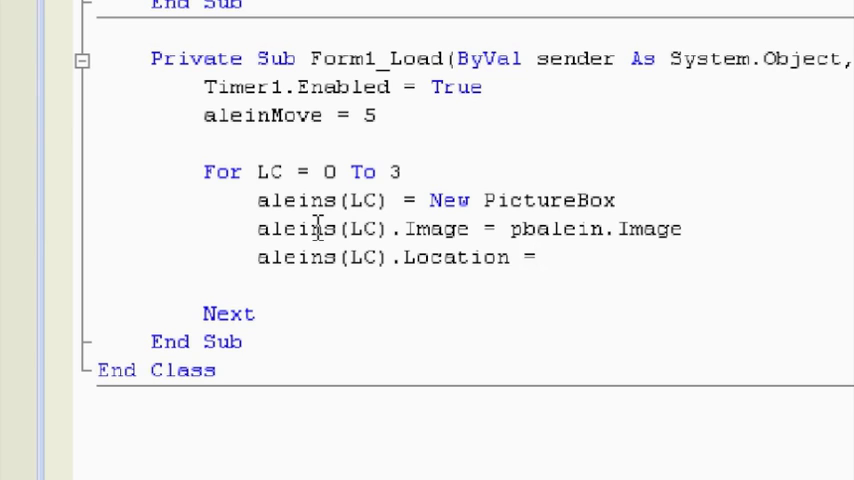
{"action": "scroll", "scroll_direction": "up", "scroll_amount": 3}
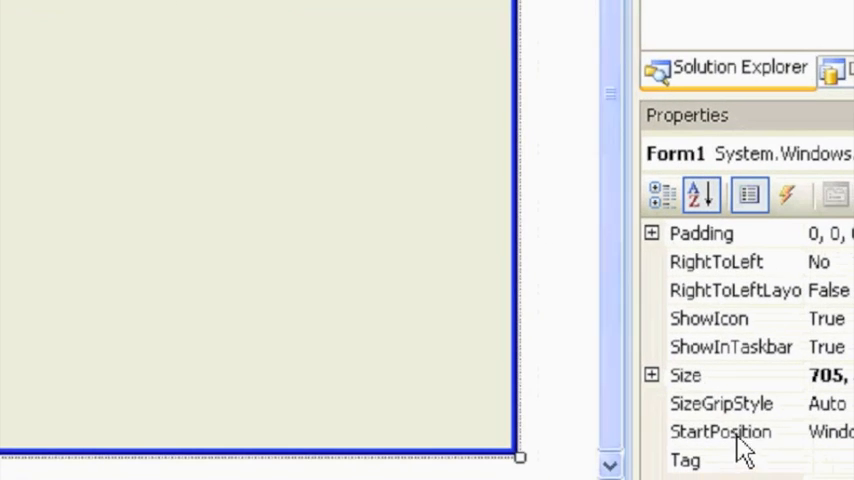
Step: In the designer, expand Form1's Location into X and Y, then select pbalein in Properties
{"action": "left_click", "coordinate": [720, 402]}
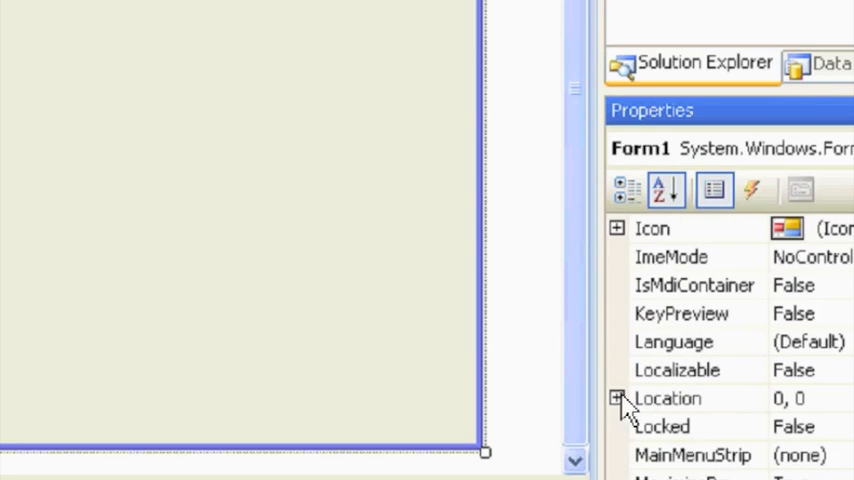
{"action": "left_click", "coordinate": [620, 398]}
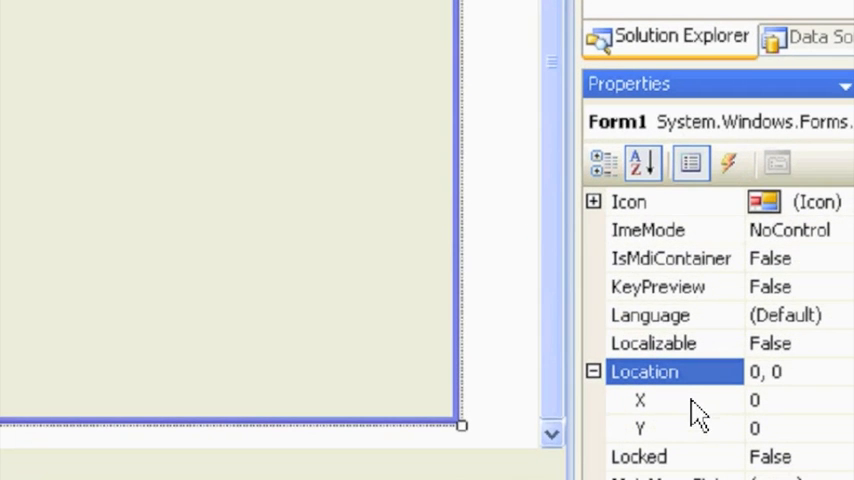
{"action": "left_click", "coordinate": [715, 121]}
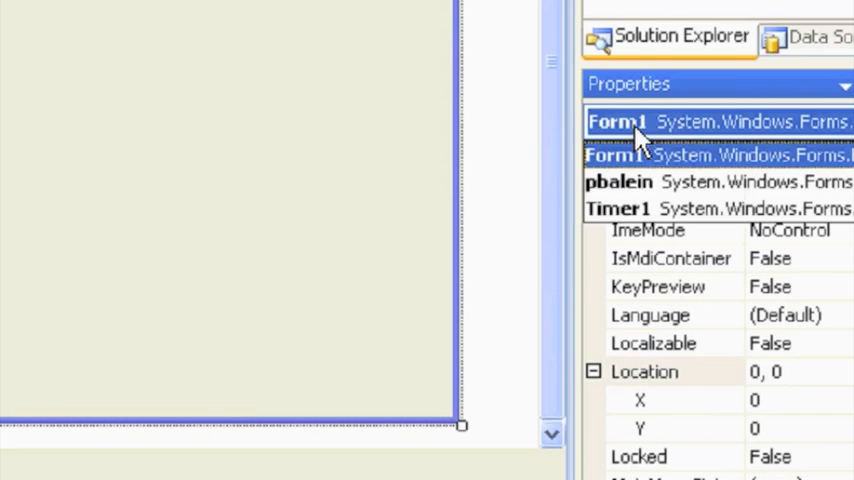
{"action": "left_click", "coordinate": [620, 181]}
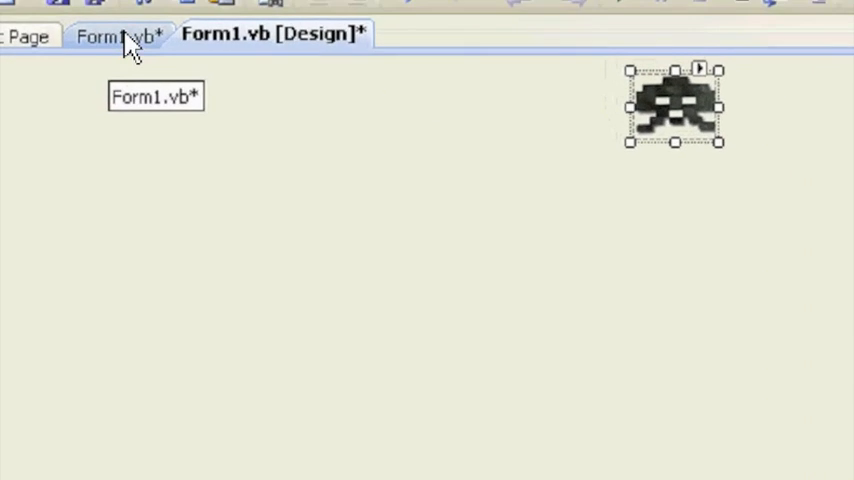
Step: Back in the code, extend the Location line to New System.Drawing.Point(
{"action": "left_click", "coordinate": [118, 36]}
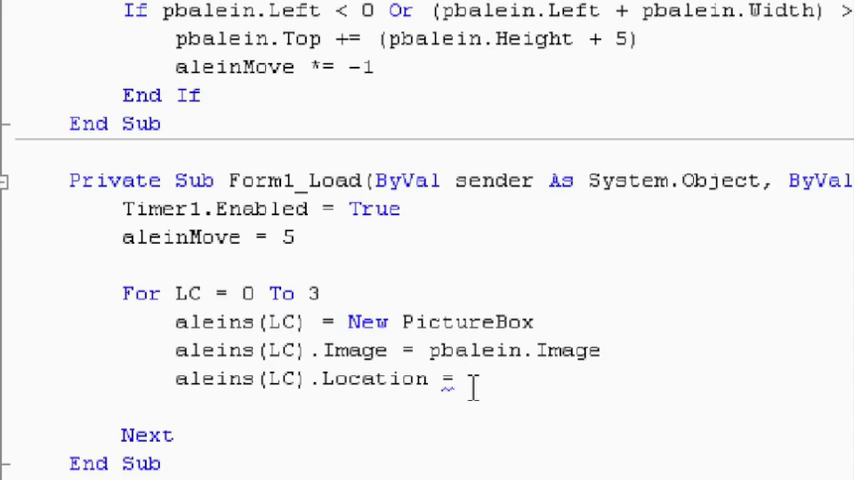
{"action": "type", "text": "n"}
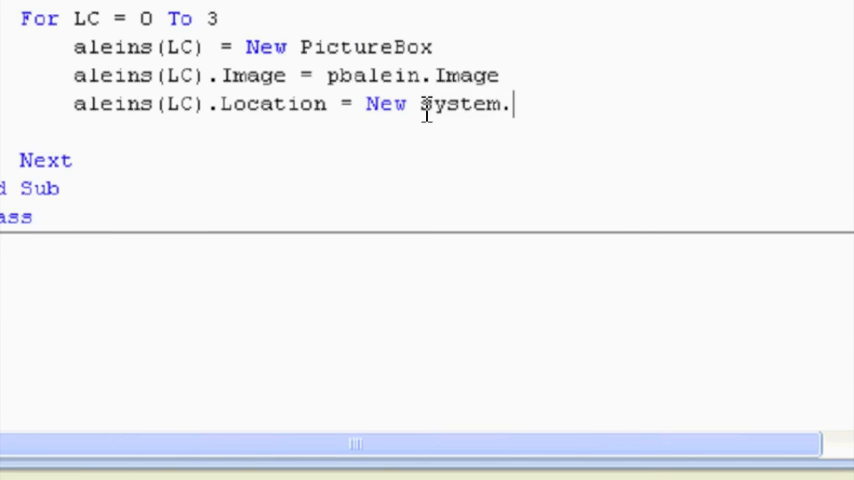
{"action": "type", "text": "Drawing."}
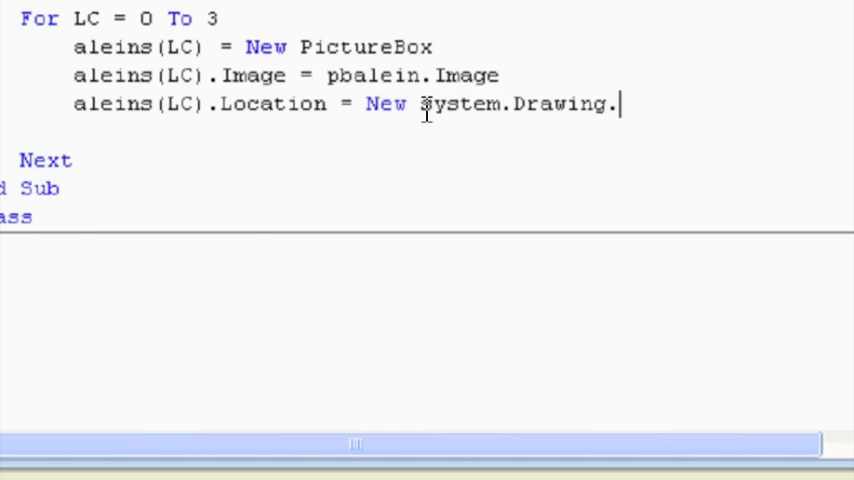
{"action": "type", "text": "po"}
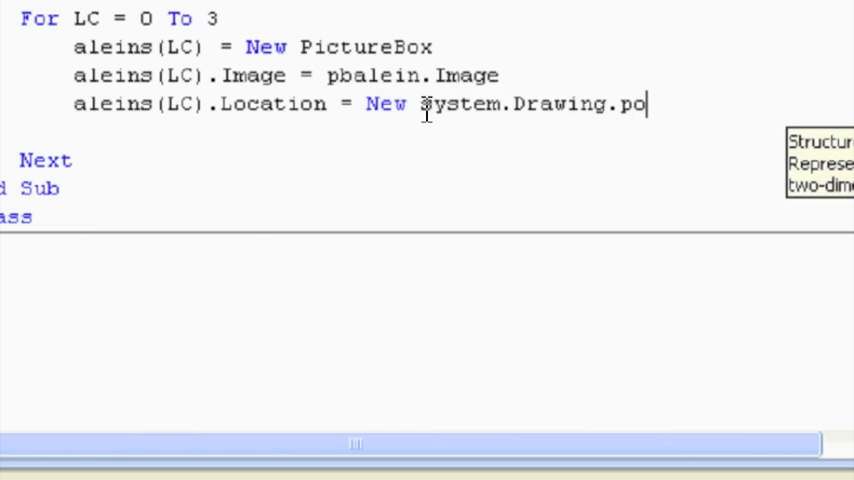
{"action": "type", "text": "int"}
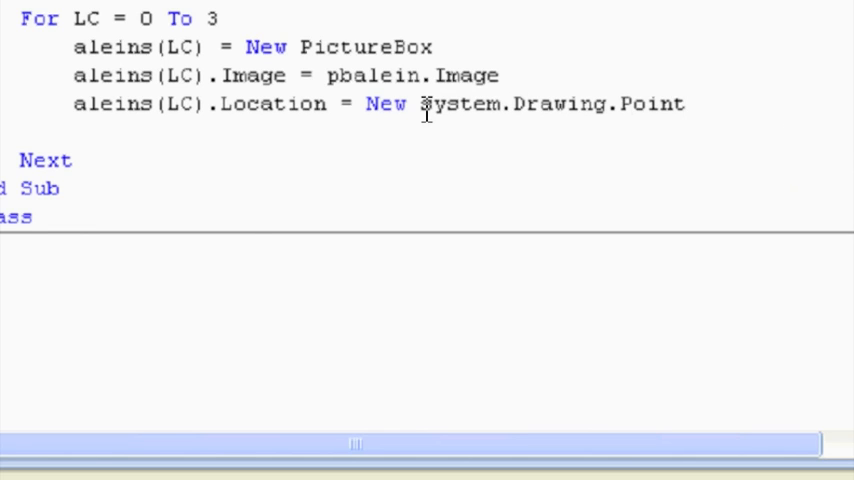
{"action": "type", "text": "("}
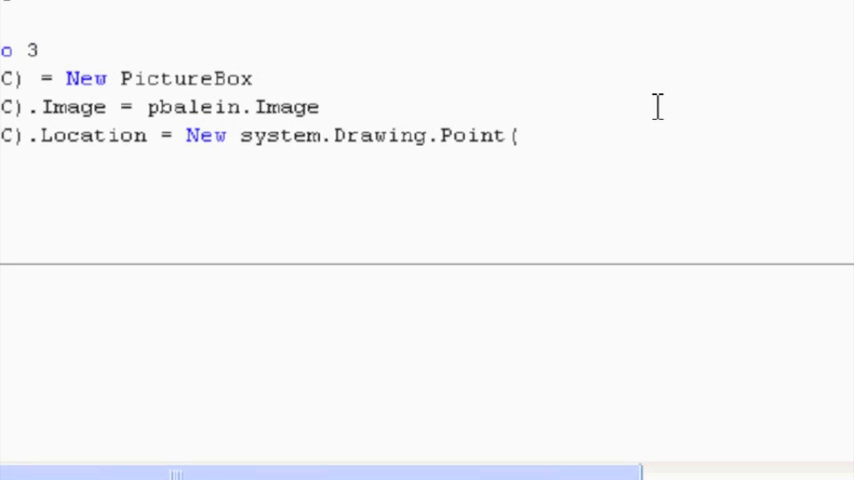
{"action": "mouse_move", "coordinate": [578, 137]}
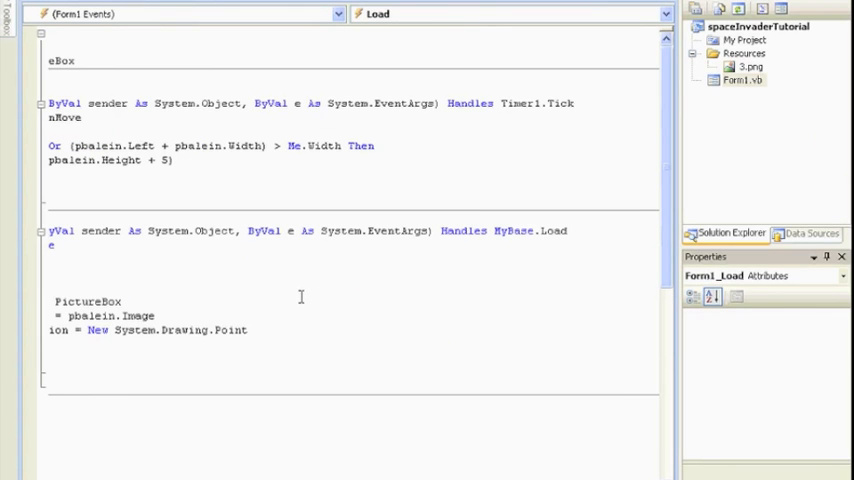
{"action": "mouse_move", "coordinate": [234, 473]}
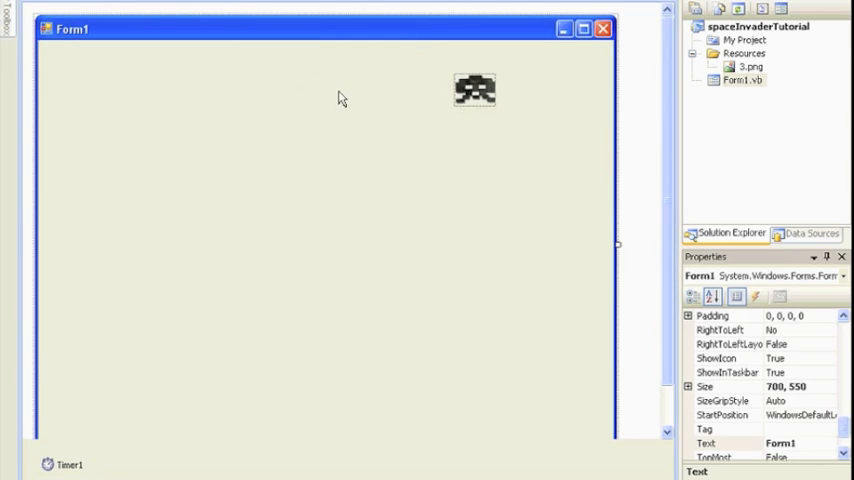
{"action": "mouse_move", "coordinate": [270, 137]}
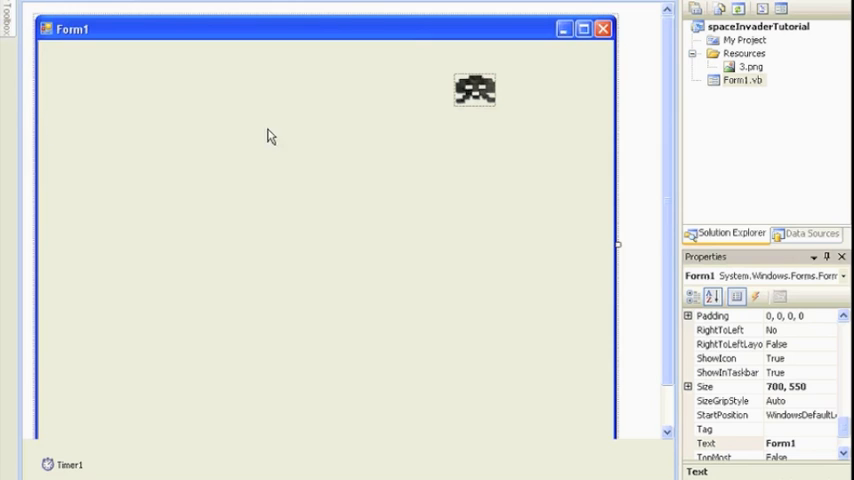
{"action": "mouse_move", "coordinate": [379, 65]}
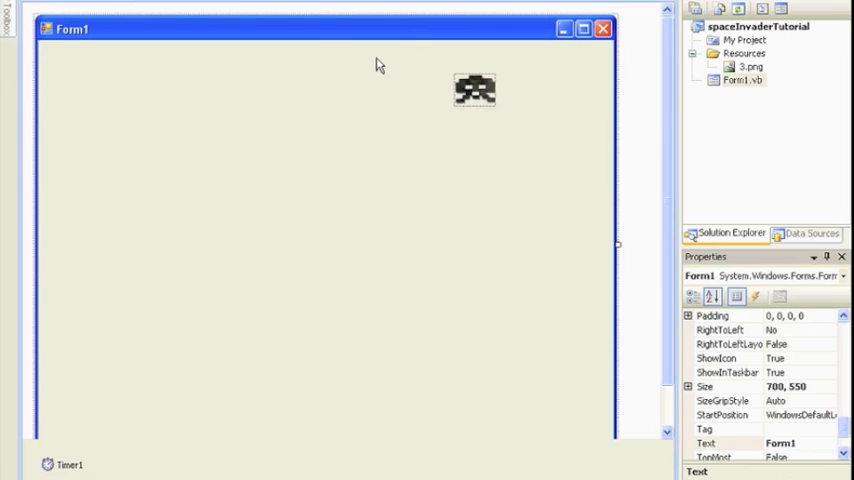
{"action": "mouse_move", "coordinate": [301, 385]}
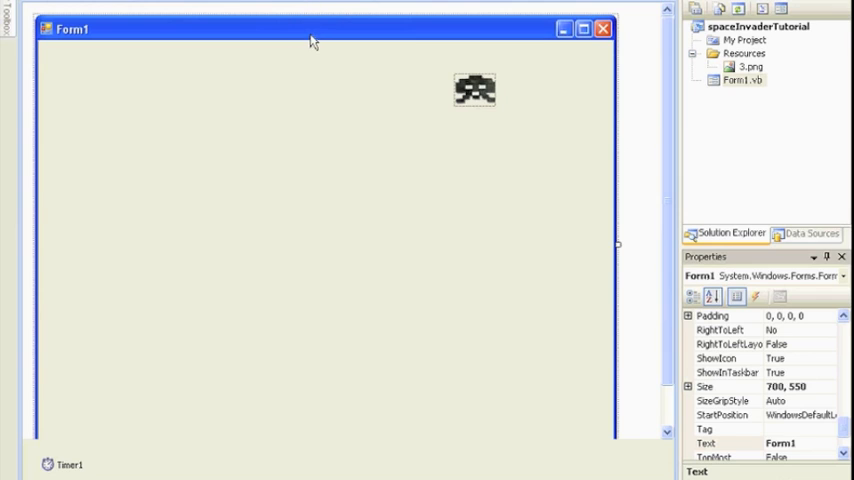
{"action": "mouse_move", "coordinate": [280, 157]}
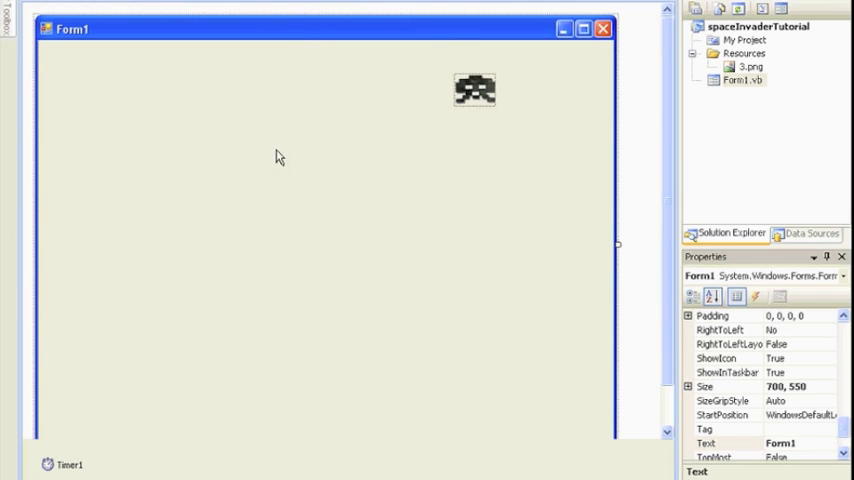
{"action": "mouse_move", "coordinate": [223, 85]}
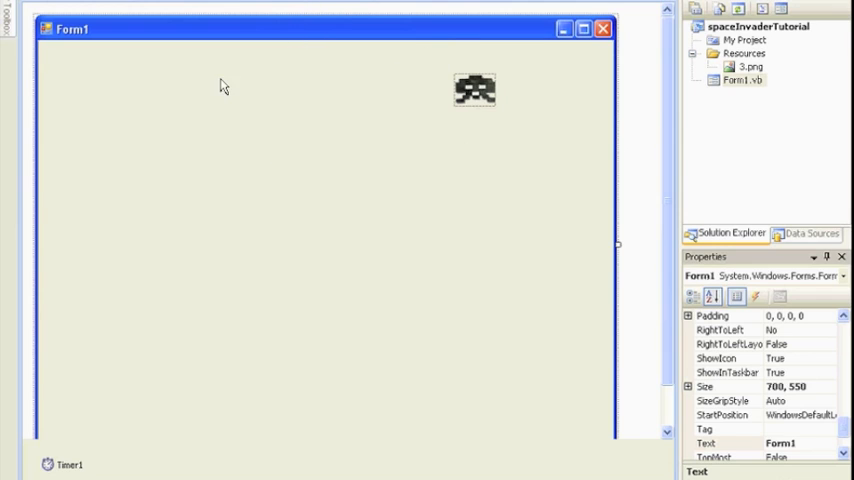
{"action": "mouse_move", "coordinate": [290, 56]}
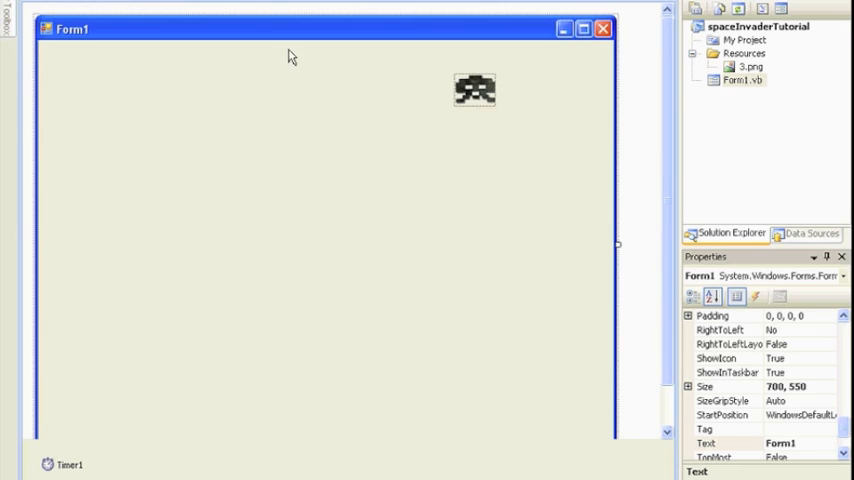
{"action": "mouse_move", "coordinate": [314, 85]}
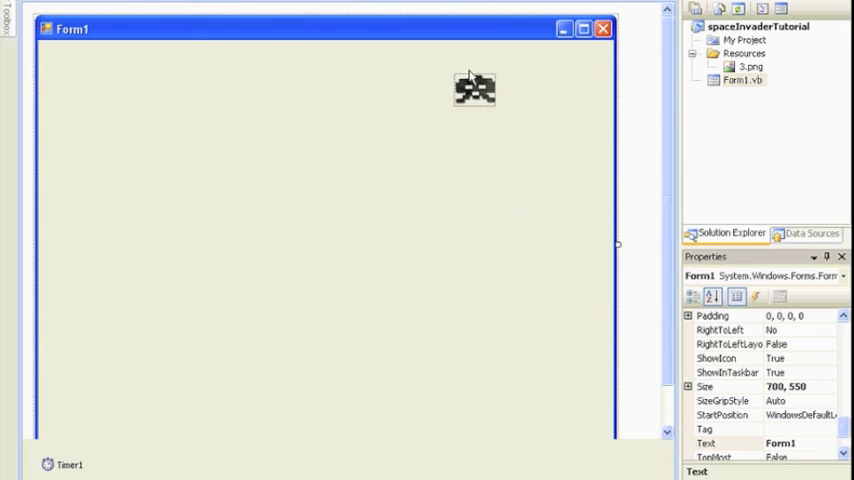
{"action": "left_click", "coordinate": [474, 90]}
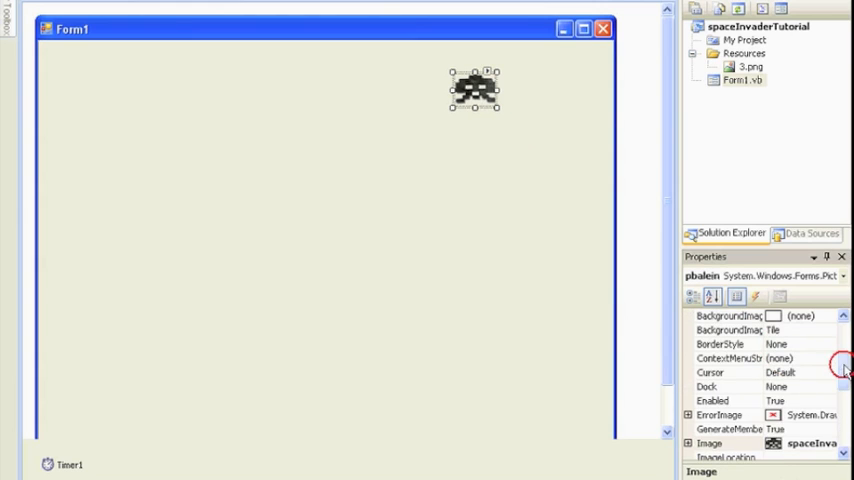
{"action": "scroll", "scroll_direction": "down", "scroll_amount": 3}
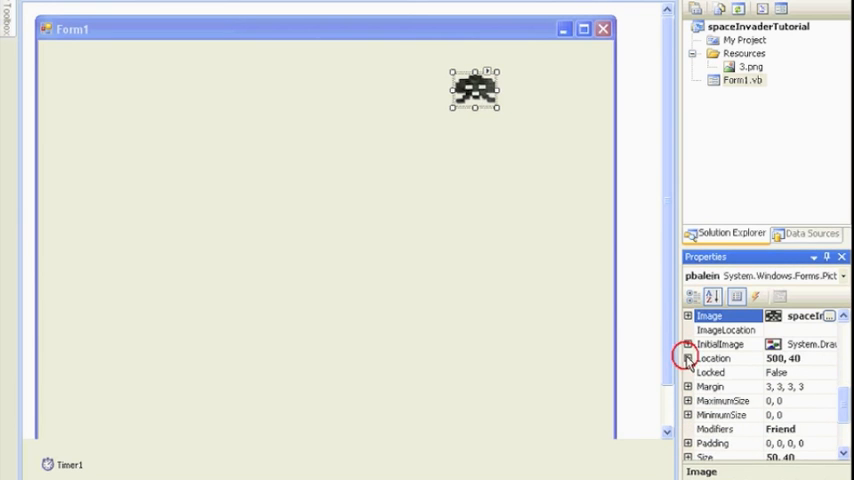
{"action": "left_click", "coordinate": [688, 358]}
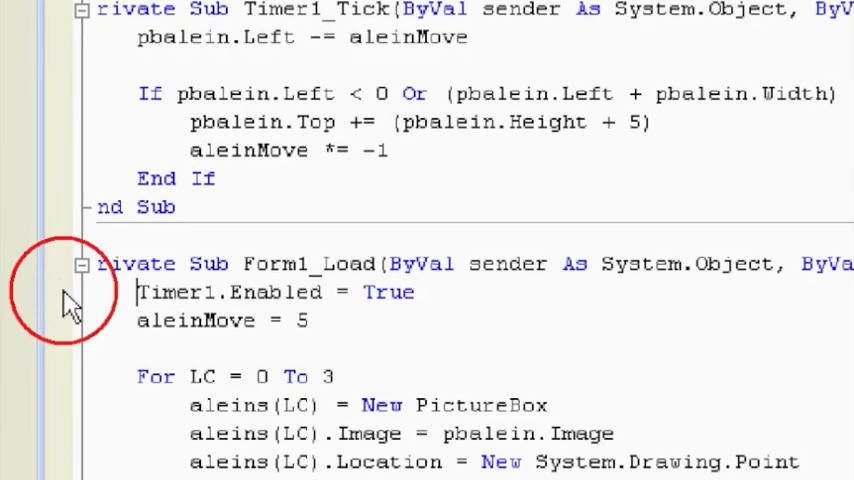
Step: Enter int(rnd()*15)+1 * 50 as the Point's x argument
{"action": "scroll", "scroll_direction": "down", "scroll_amount": 3}
{"action": "type", "text": "("}
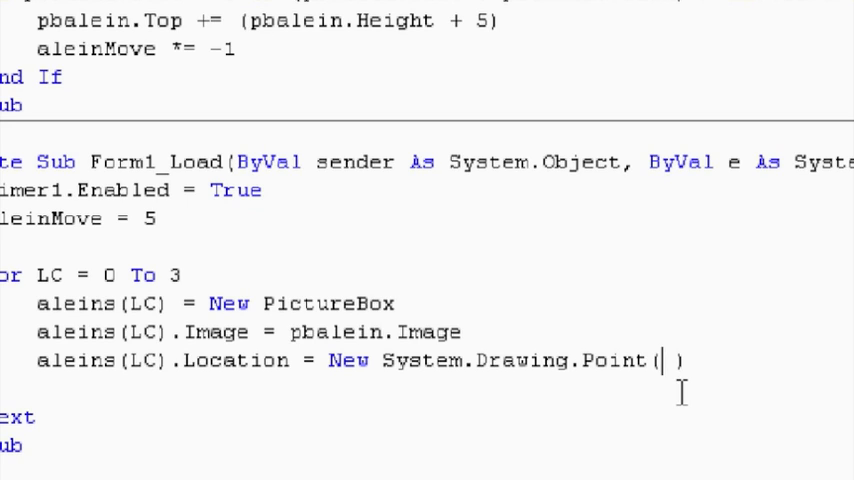
{"action": "type", "text": "int"}
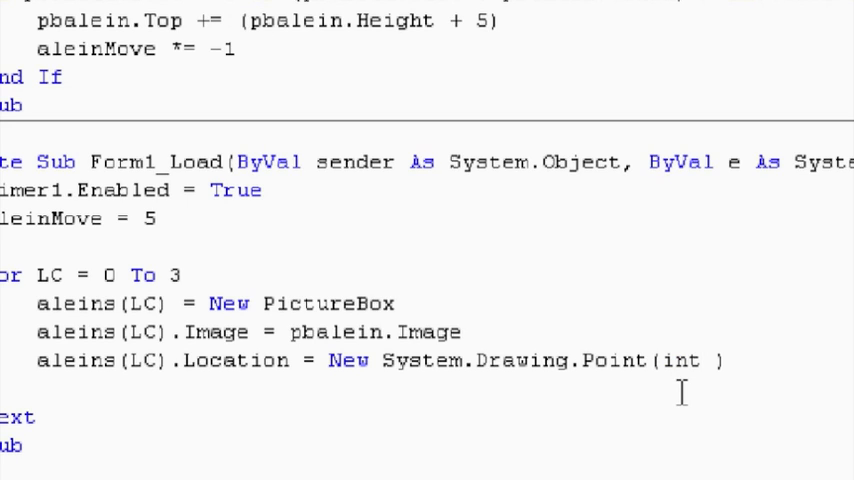
{"action": "type", "text": "()"}
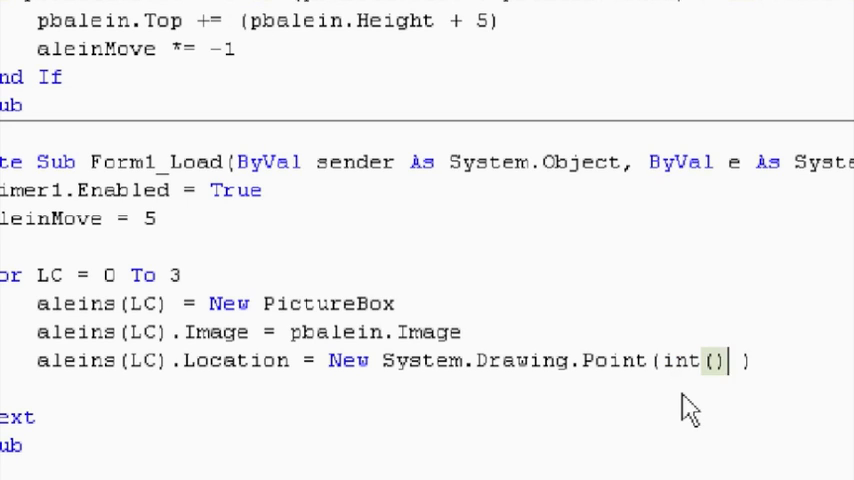
{"action": "type", "text": "rnd("}
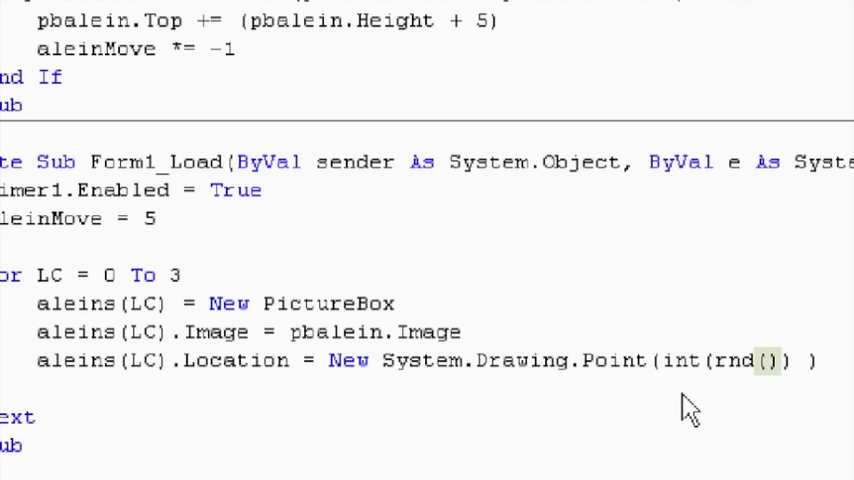
{"action": "type", "text": "*"}
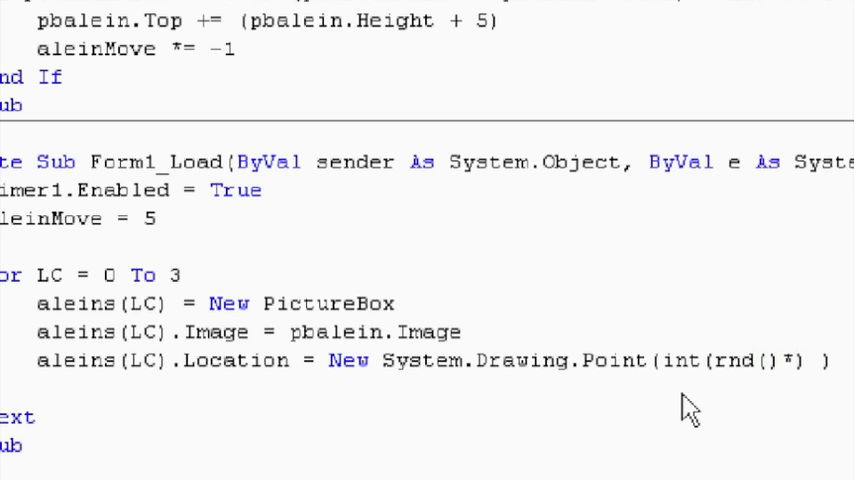
{"action": "type", "text": "15"}
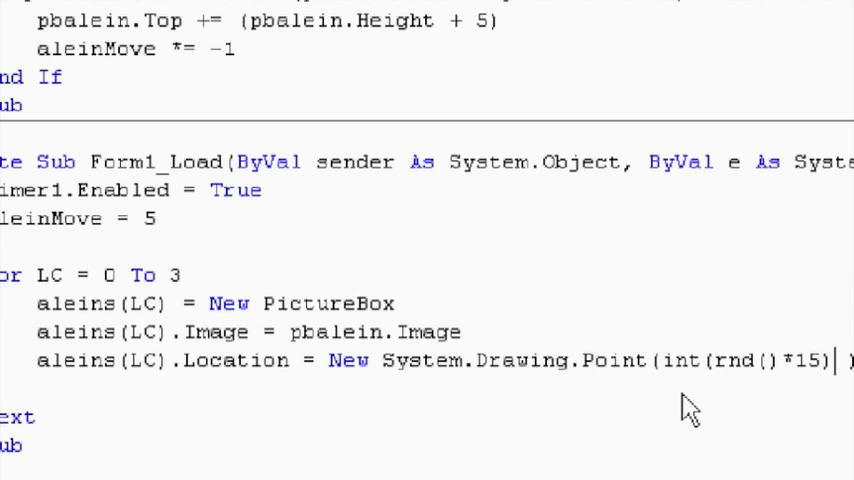
{"action": "type", "text": "+1"}
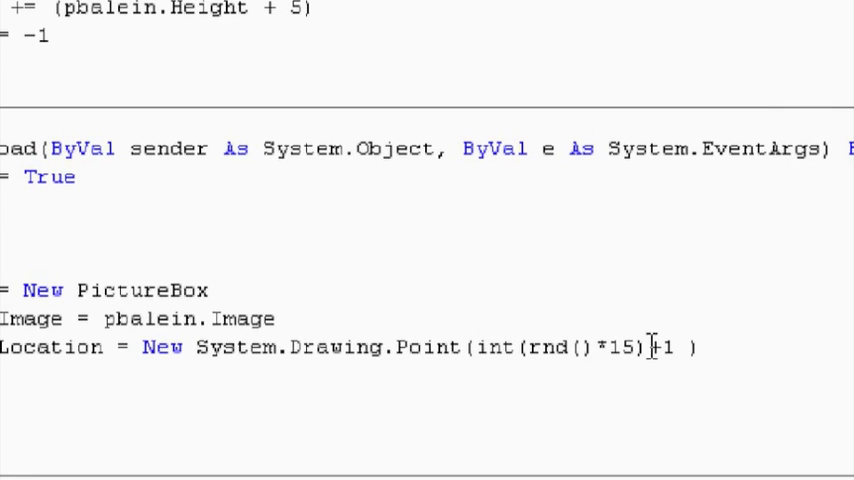
{"action": "mouse_move", "coordinate": [685, 378]}
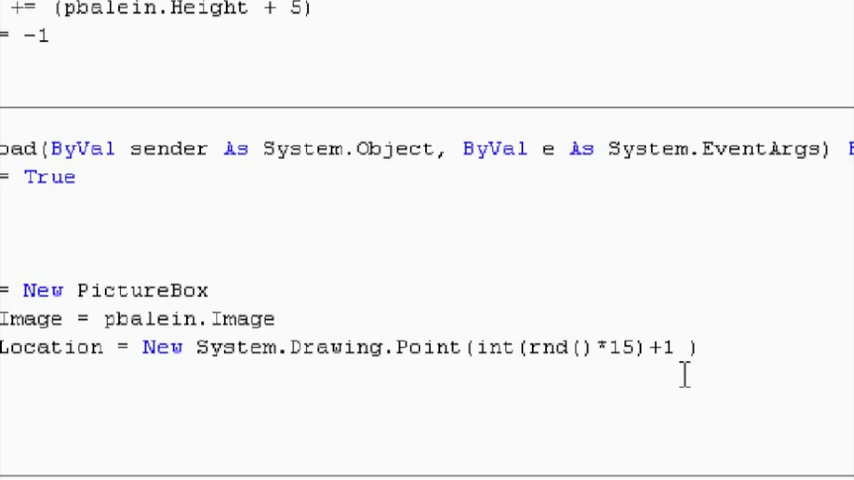
{"action": "left_click", "coordinate": [678, 348]}
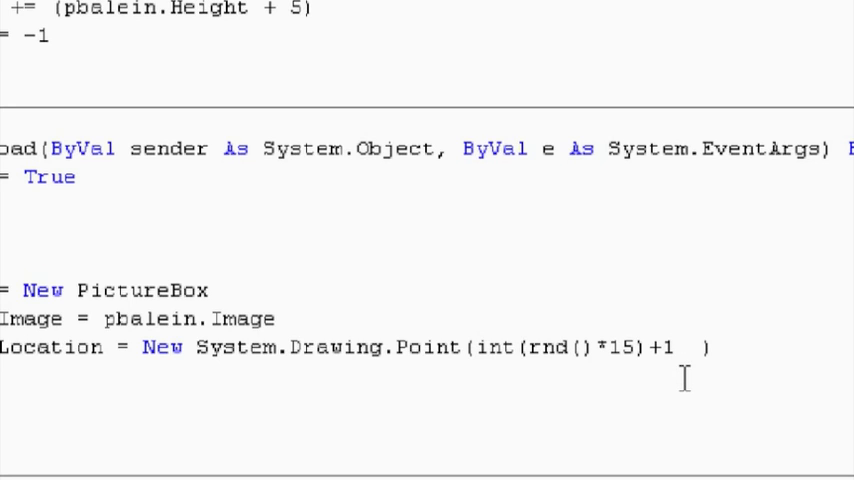
{"action": "type", "text": "*"}
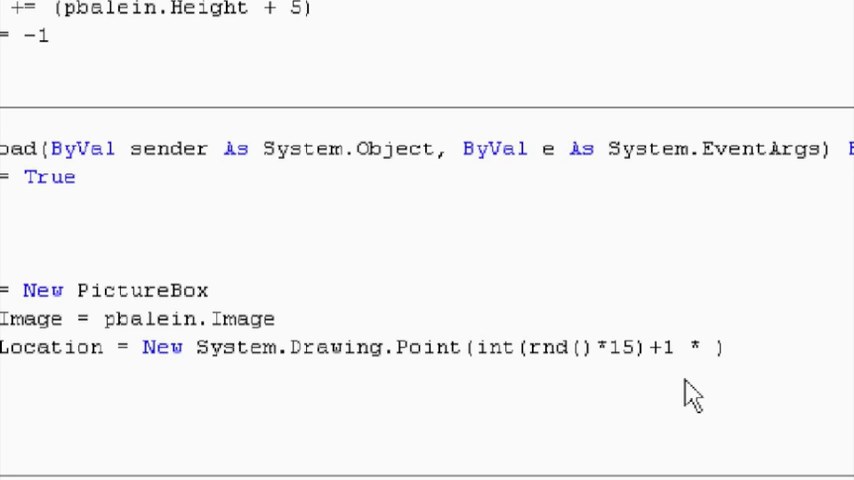
{"action": "type", "text": "50"}
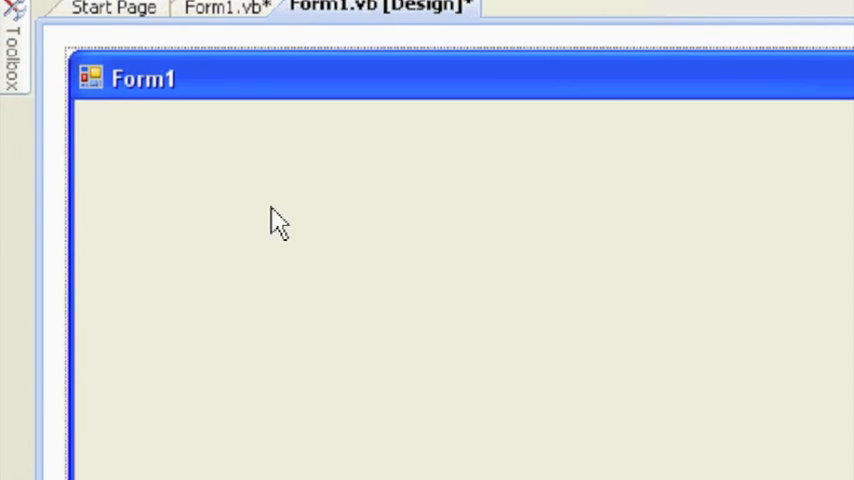
{"action": "mouse_move", "coordinate": [585, 218]}
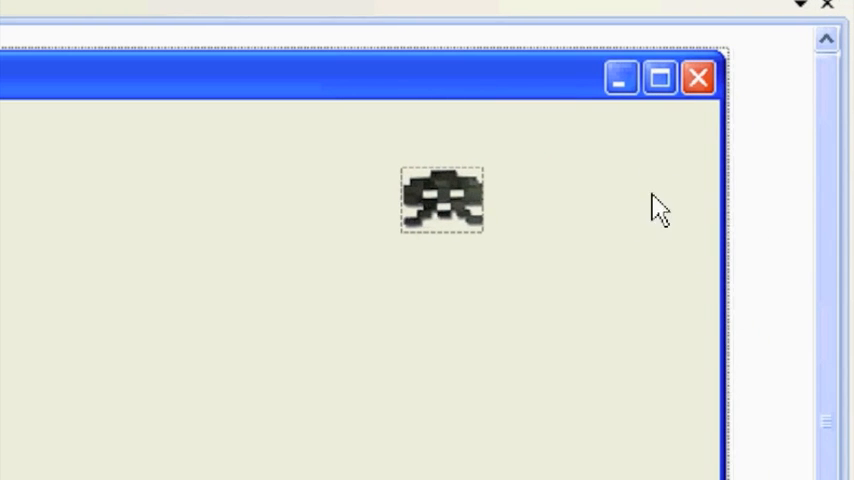
{"action": "mouse_move", "coordinate": [285, 115]}
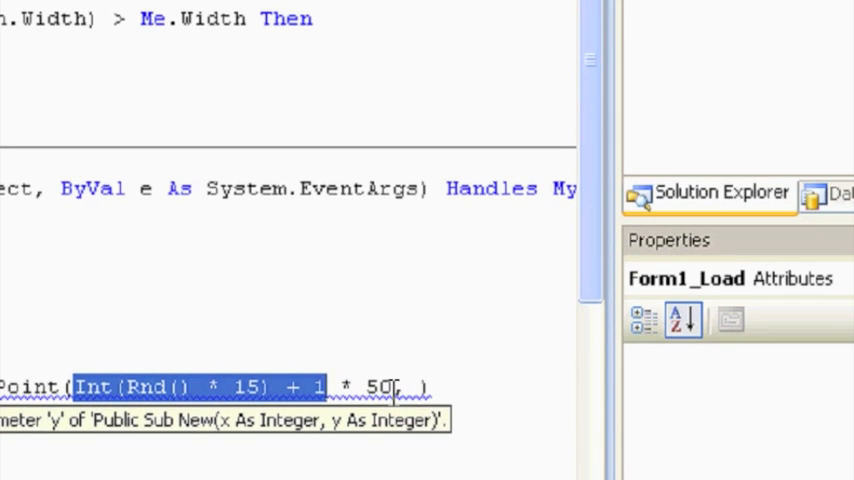
Step: Add the y argument Int(Rnd() * 3) + 1 * 40 and narrow the x range to 13
{"action": "left_click", "coordinate": [260, 387]}
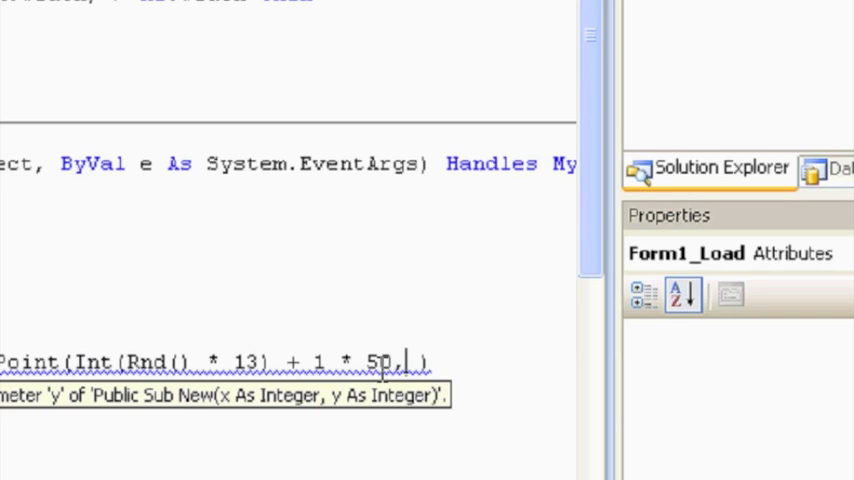
{"action": "type", "text": "in"}
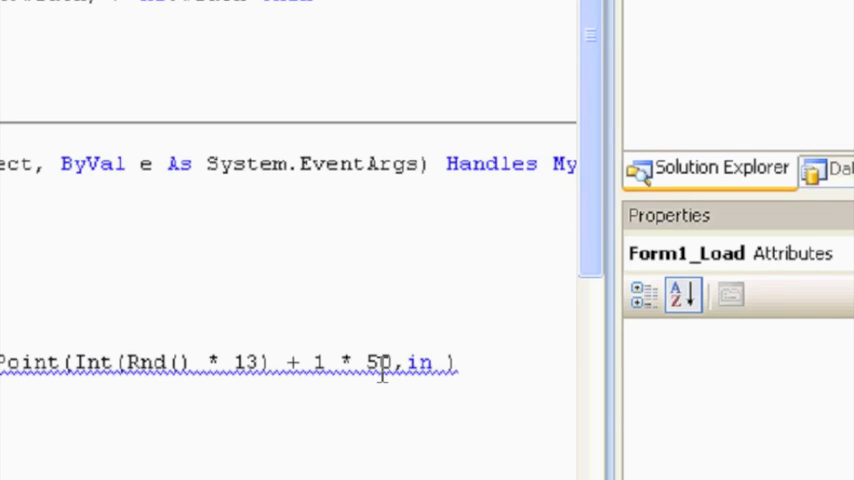
{"action": "type", "text": "t()"}
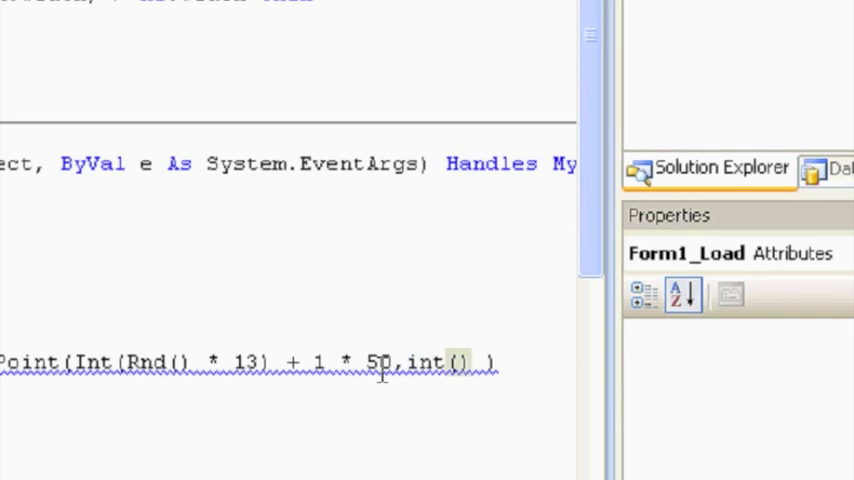
{"action": "type", "text": "rnd("}
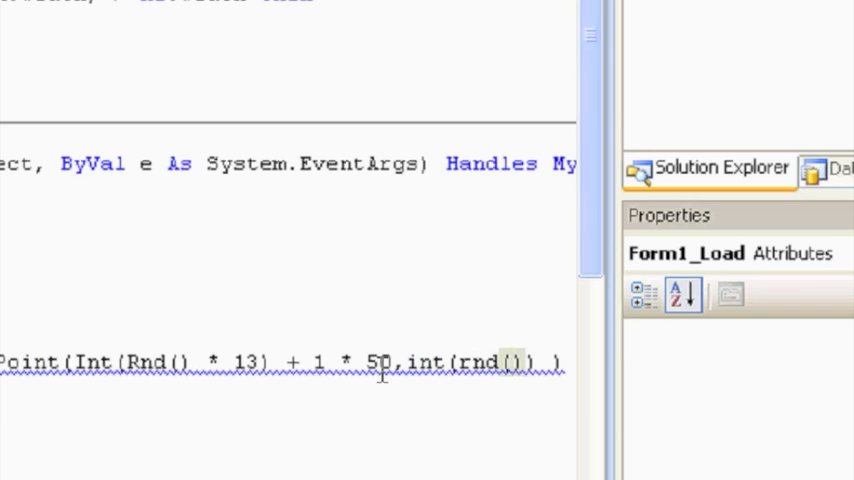
{"action": "type", "text": "*"}
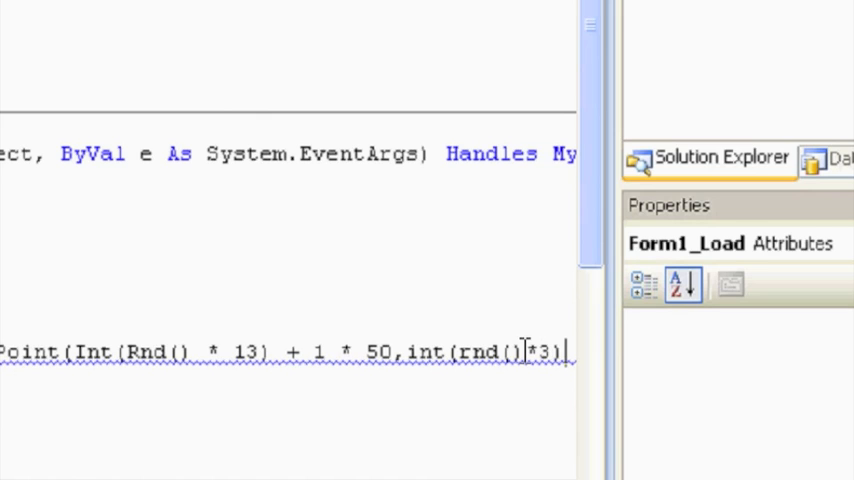
{"action": "type", "text": "+ )"}
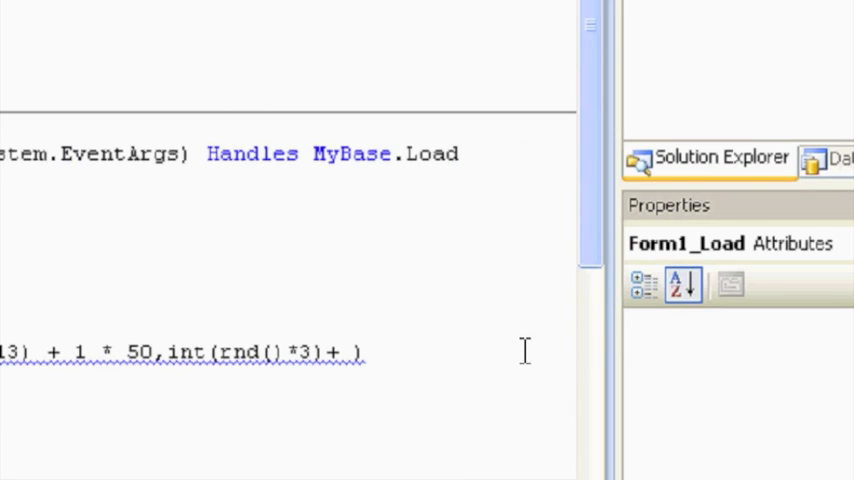
{"action": "type", "text": "12"}
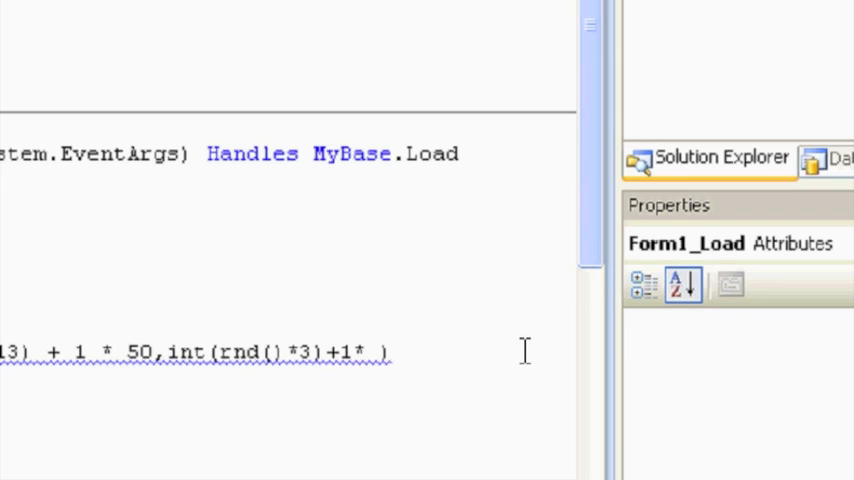
{"action": "type", "text": "40"}
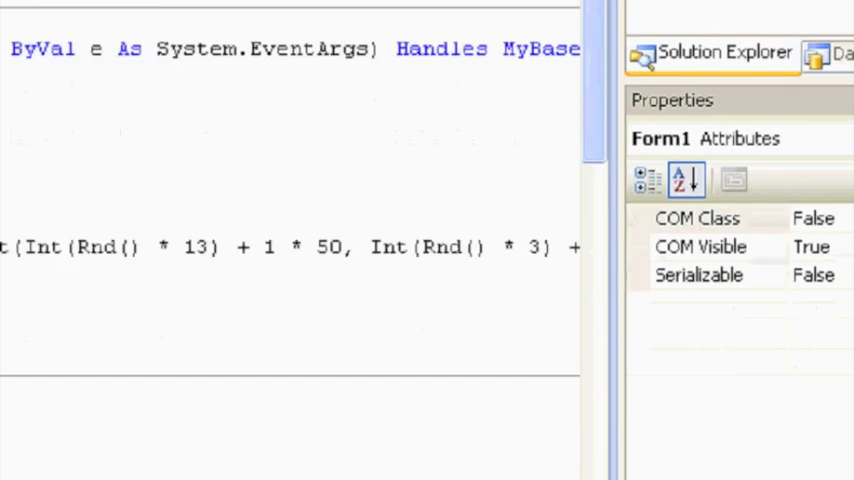
Step: Add parentheses so x reads (Int(Rnd() * 13) + 1) * 50
{"action": "scroll", "scroll_direction": "down", "scroll_amount": 3}
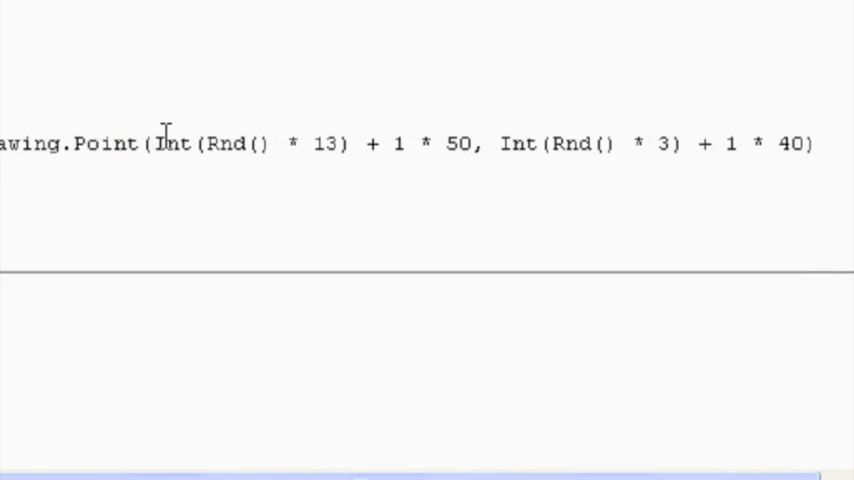
{"action": "type", "text": "("}
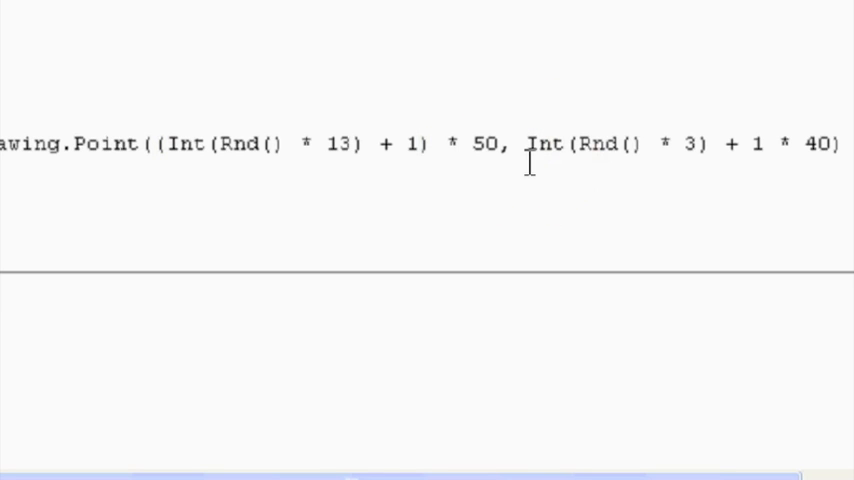
{"action": "type", "text": "("}
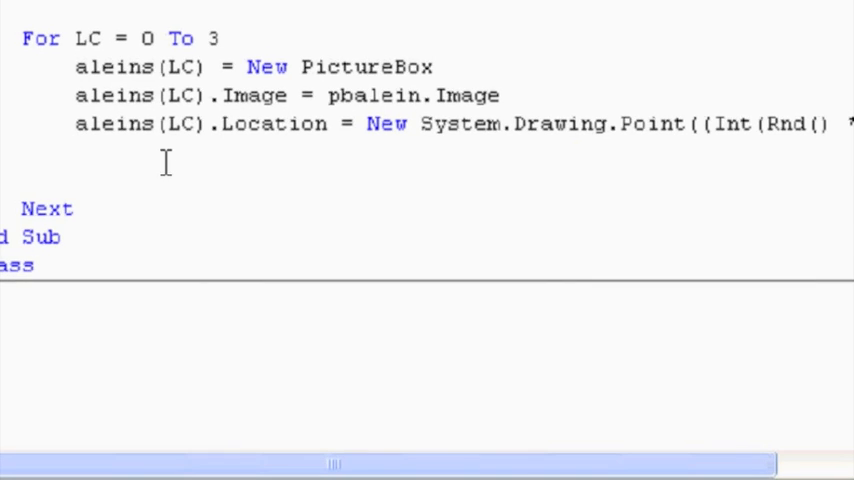
Step: Add the line aleins(LC).Size = New Size(50, 40) after the Location line
{"action": "type", "text": "alie"}
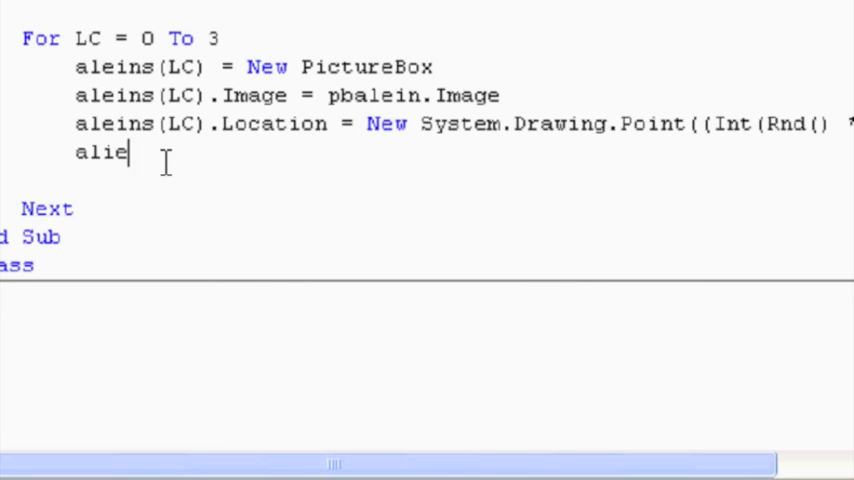
{"action": "key", "text": "BackSpace"}
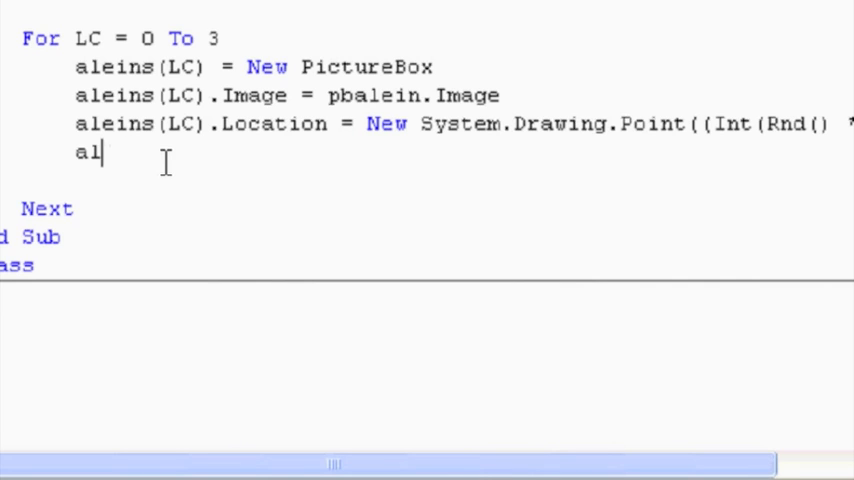
{"action": "type", "text": "einMove"}
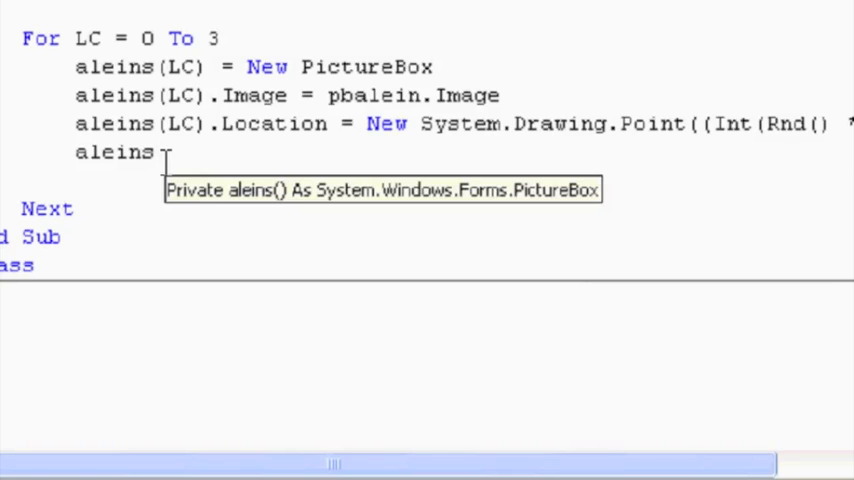
{"action": "type", "text": "(LC"}
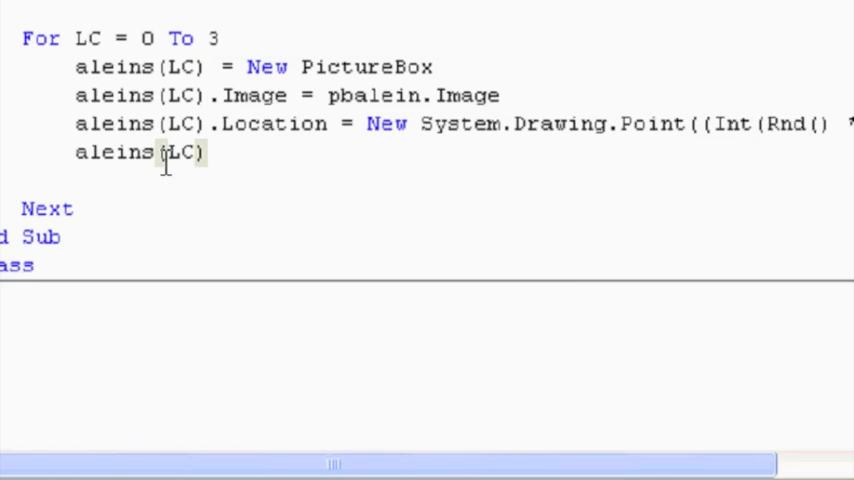
{"action": "type", "text": ".s"}
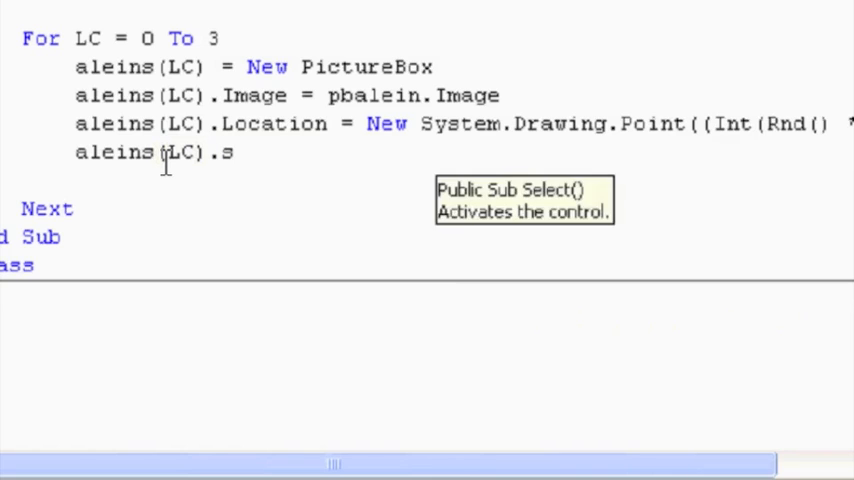
{"action": "type", "text": "ize"}
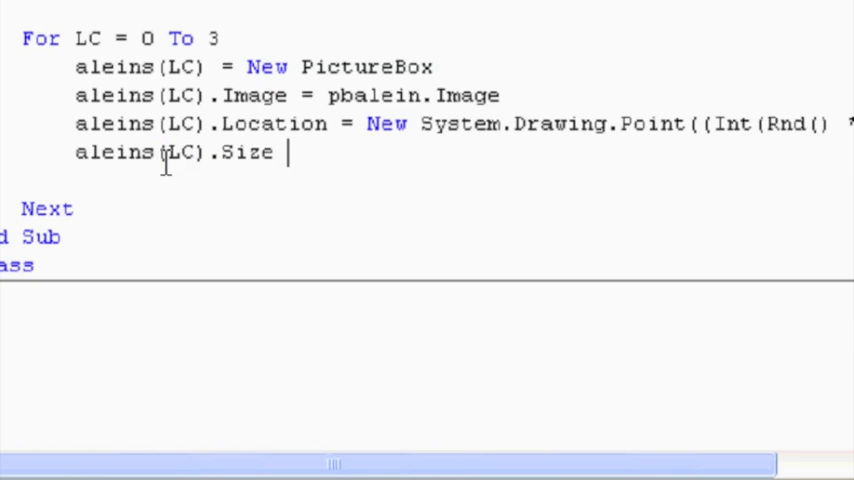
{"action": "type", "text": "="}
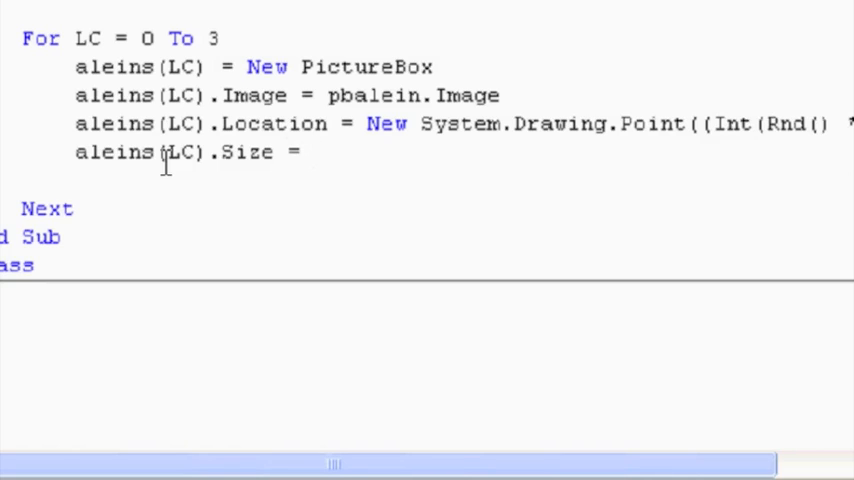
{"action": "type", "text": "Ne"}
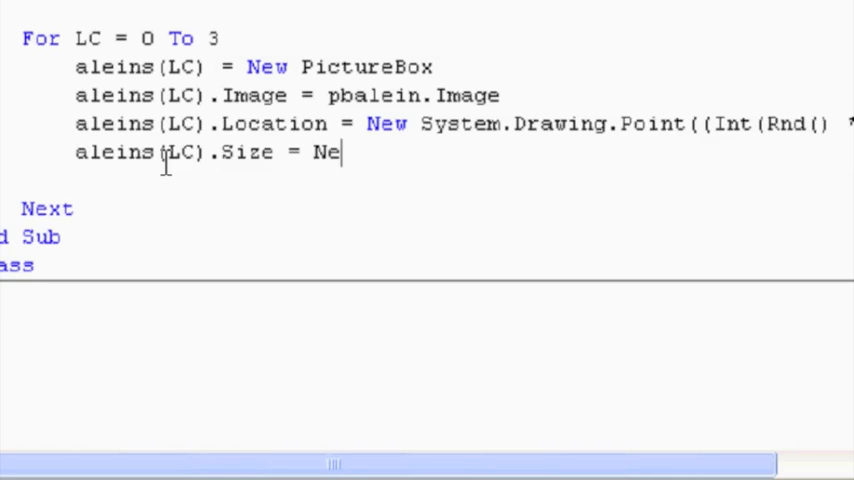
{"action": "type", "text": "w"}
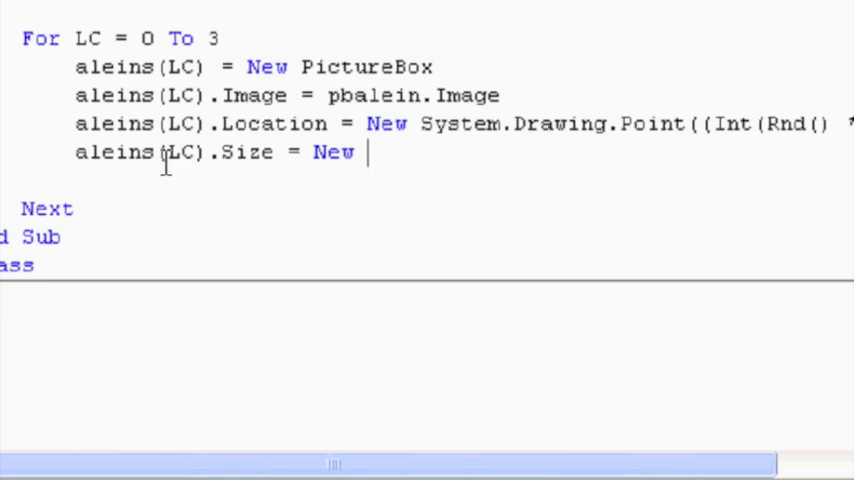
{"action": "type", "text": "si"}
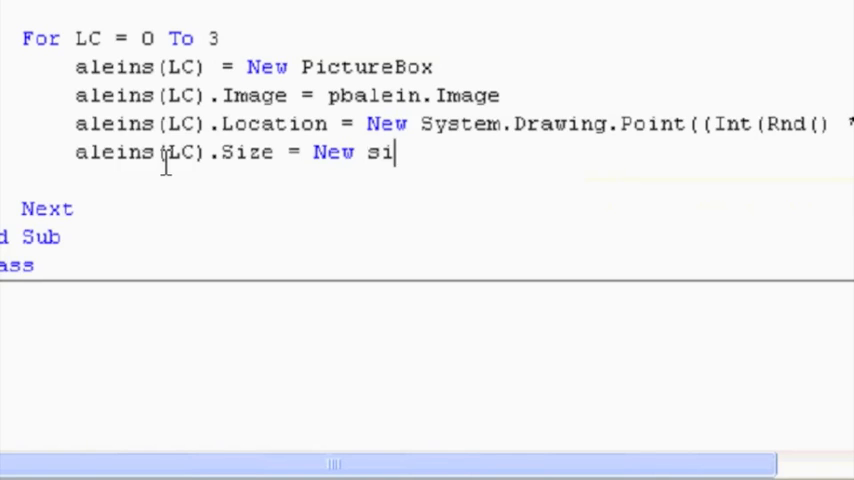
{"action": "type", "text": "ze"}
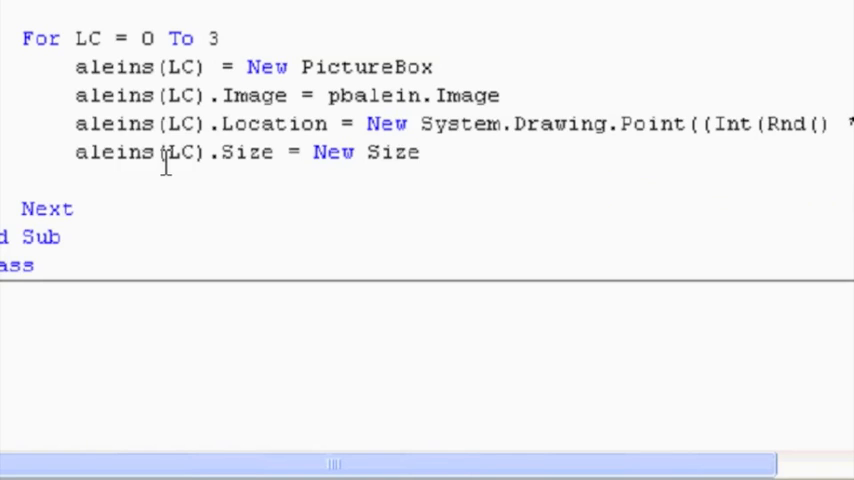
{"action": "type", "text": "("}
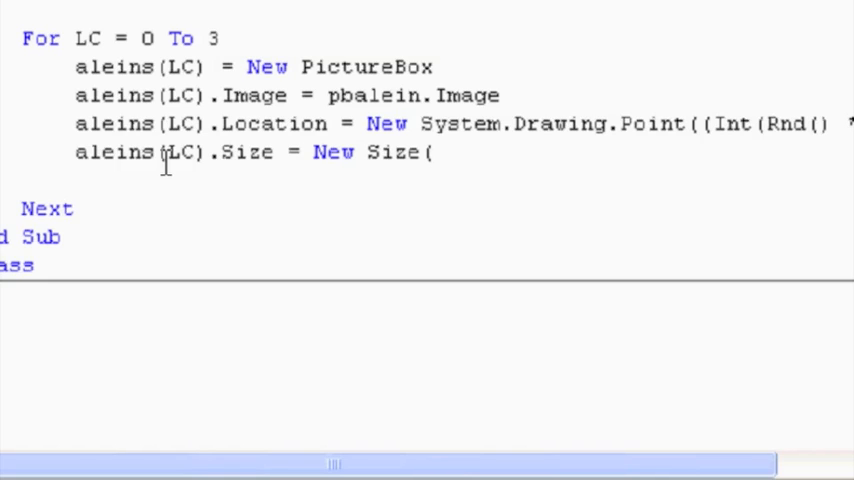
{"action": "type", "text": "50,"}
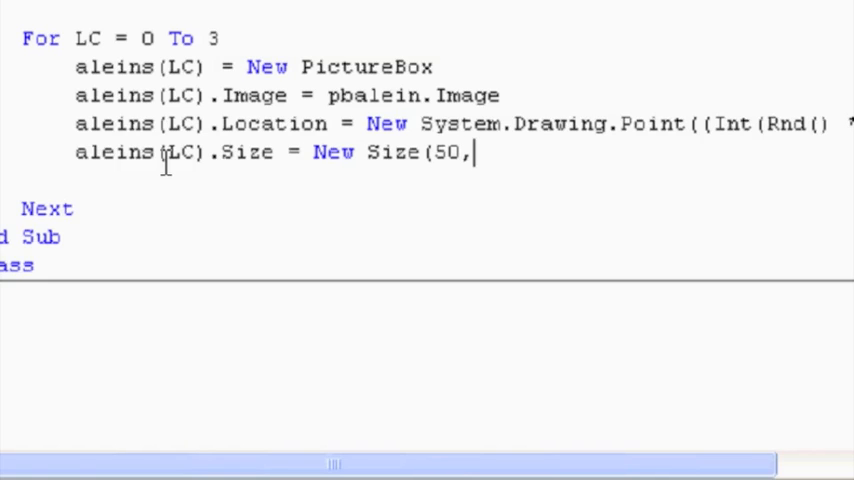
{"action": "type", "text": "4"}
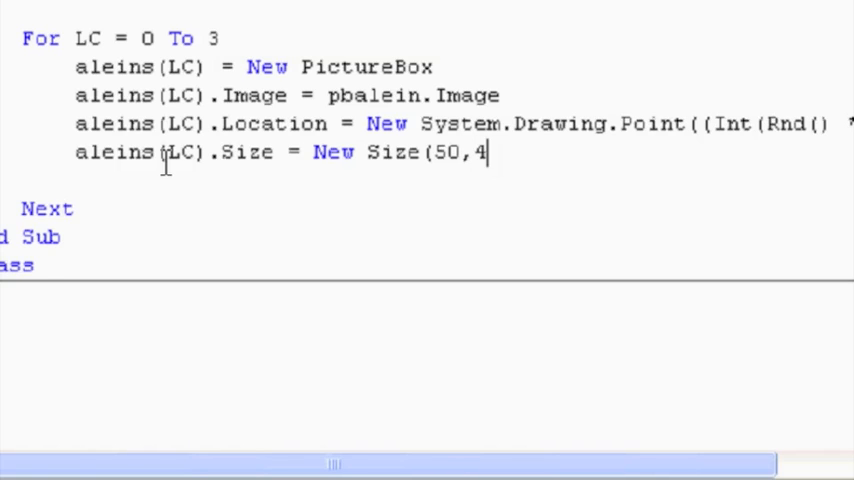
{"action": "type", "text": "0"}
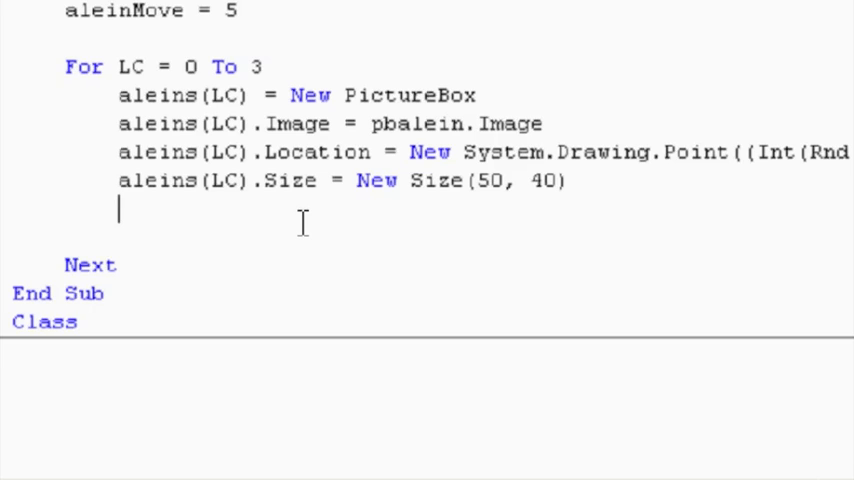
Step: Add Me.Controls.Add(aleins(LC)) below the Size line
{"action": "type", "text": "Me."}
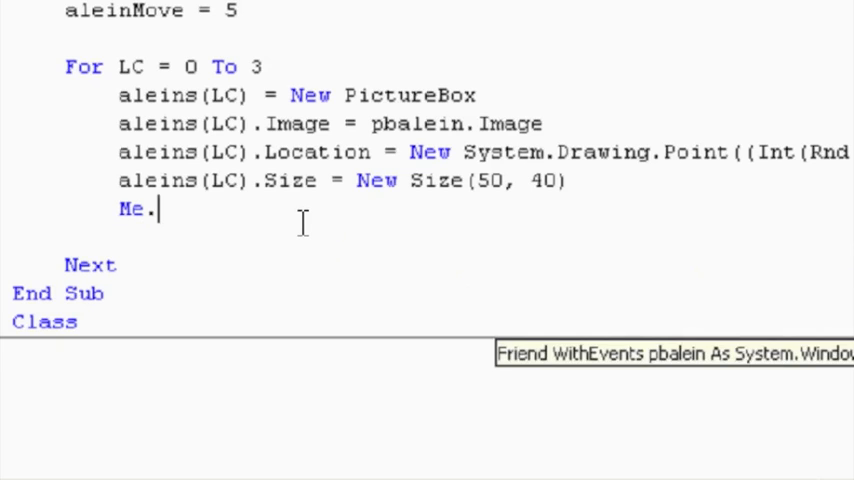
{"action": "type", "text": "con"}
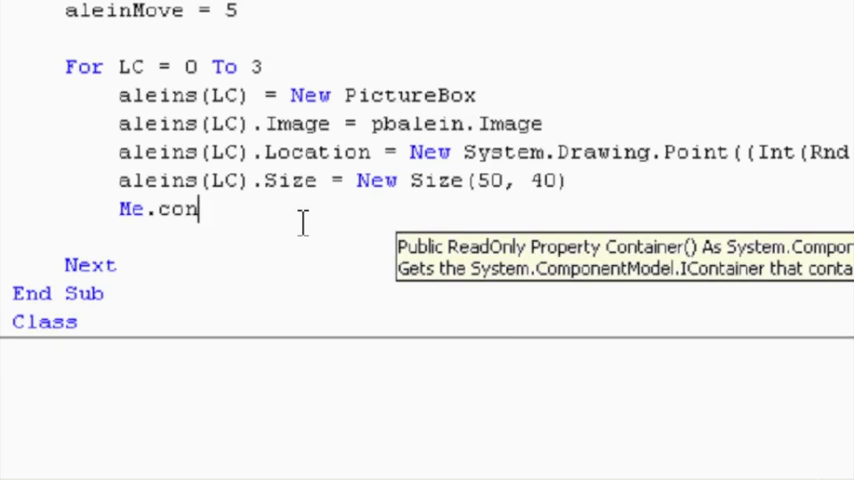
{"action": "type", "text": "trols"}
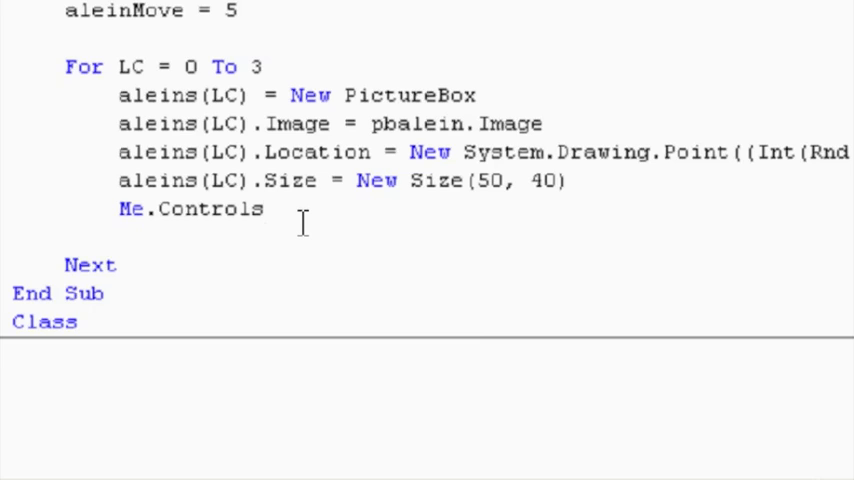
{"action": "type", "text": ".Add"}
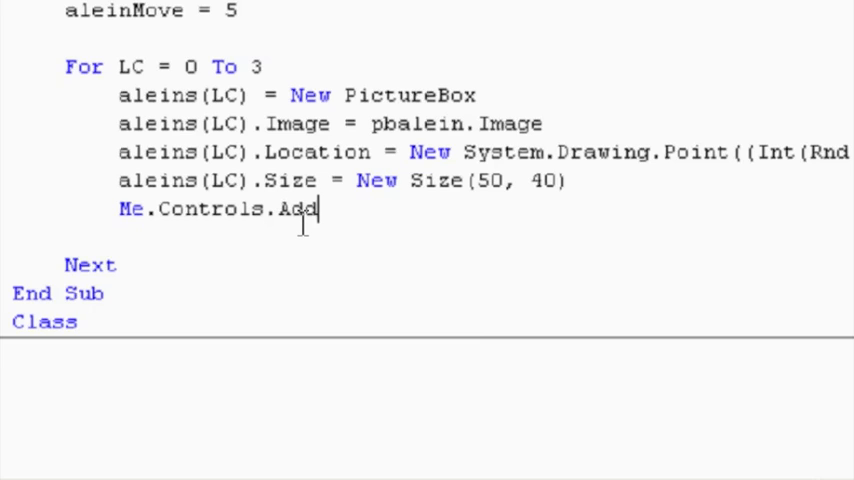
{"action": "type", "text": "("}
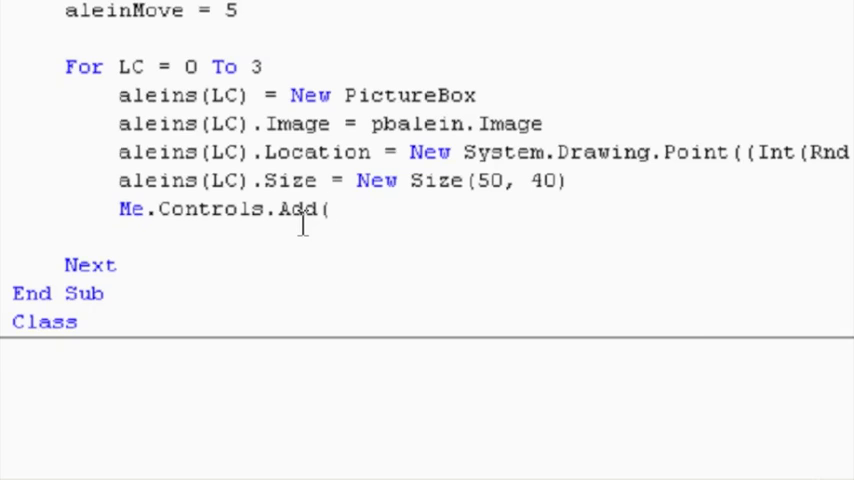
{"action": "type", "text": "al"}
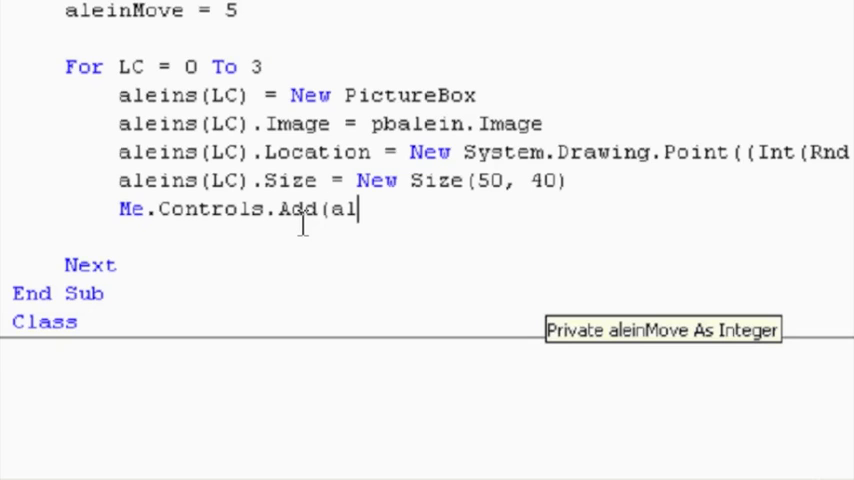
{"action": "type", "text": "w"}
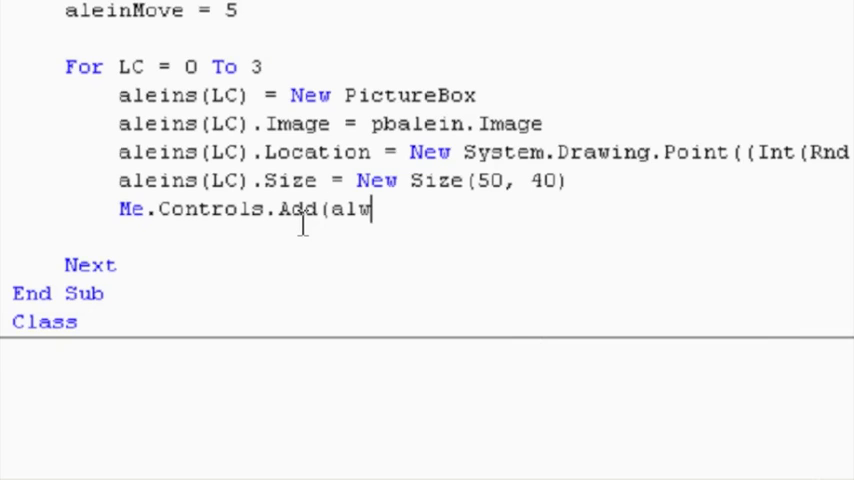
{"action": "key", "text": "Backspace"}
{"action": "type", "text": "eins("}
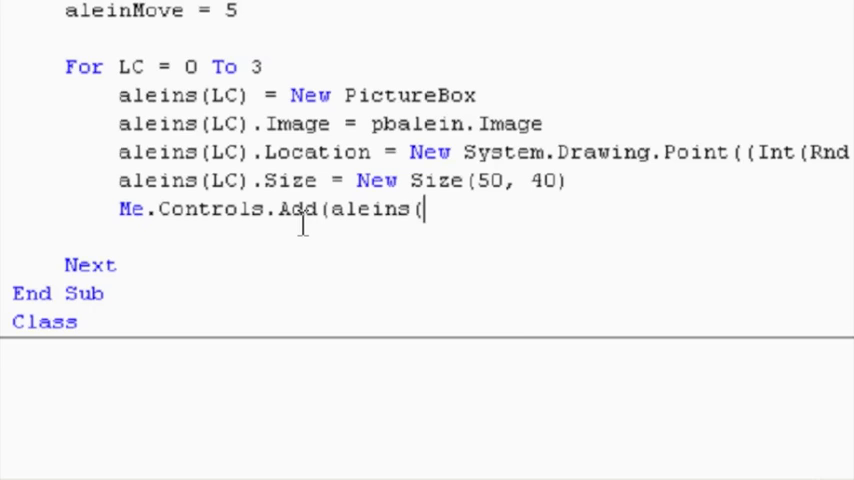
{"action": "type", "text": "LC"}
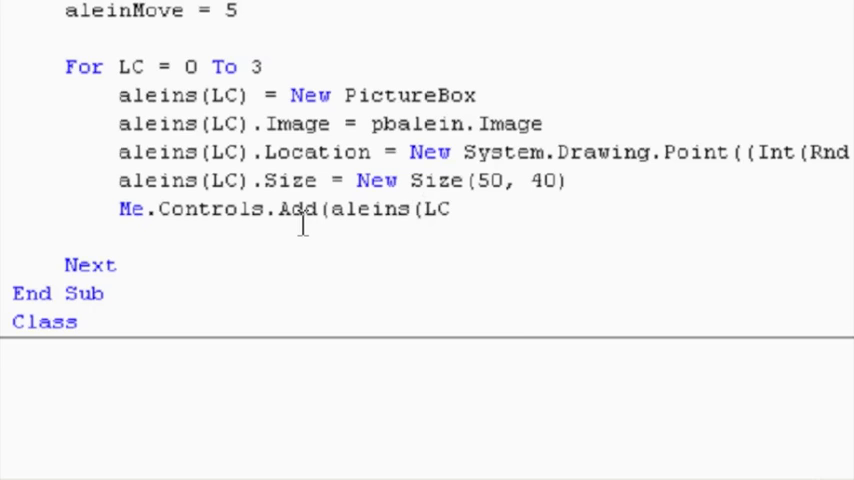
{"action": "type", "text": "))"}
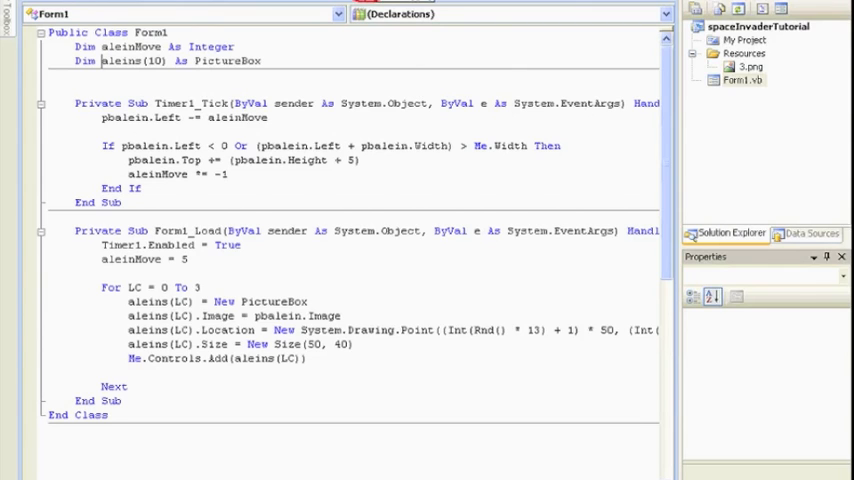
{"action": "key", "text": "F5"}
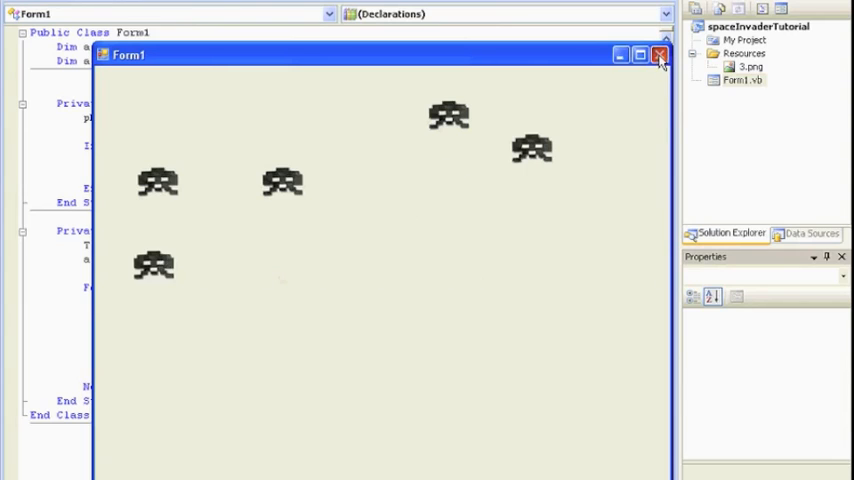
{"action": "left_click", "coordinate": [659, 55]}
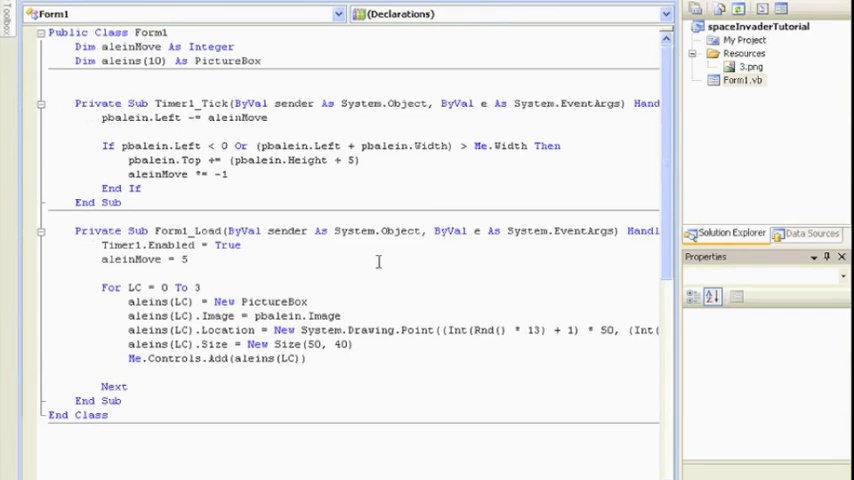